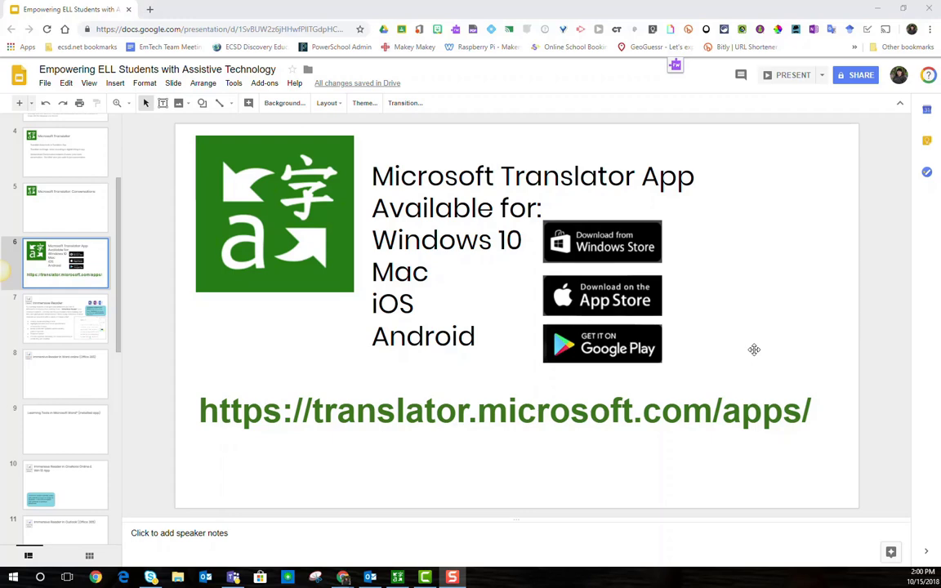
mouse_move(564, 521)
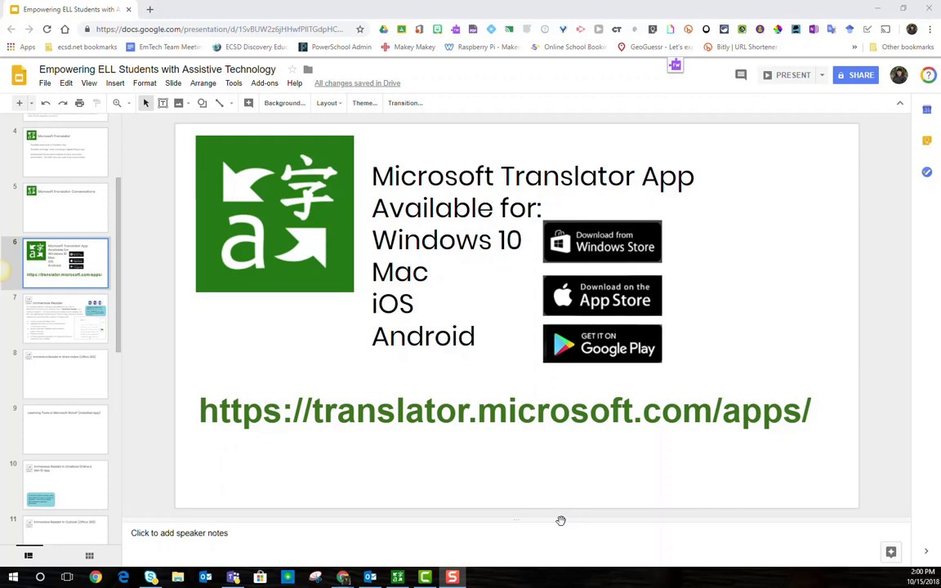
mouse_move(523, 518)
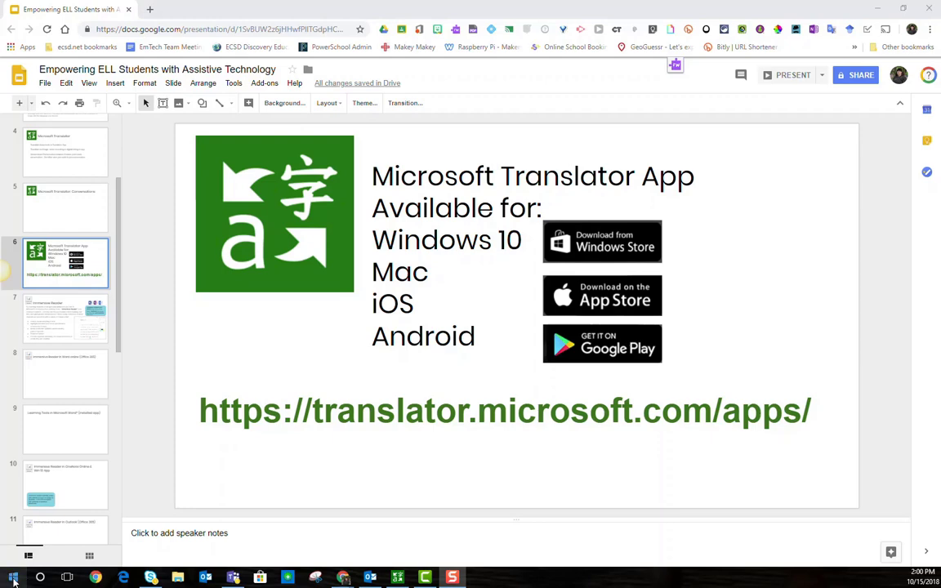
Launch the Microsoft Translator app from the Start menu's app list.
click(13, 578)
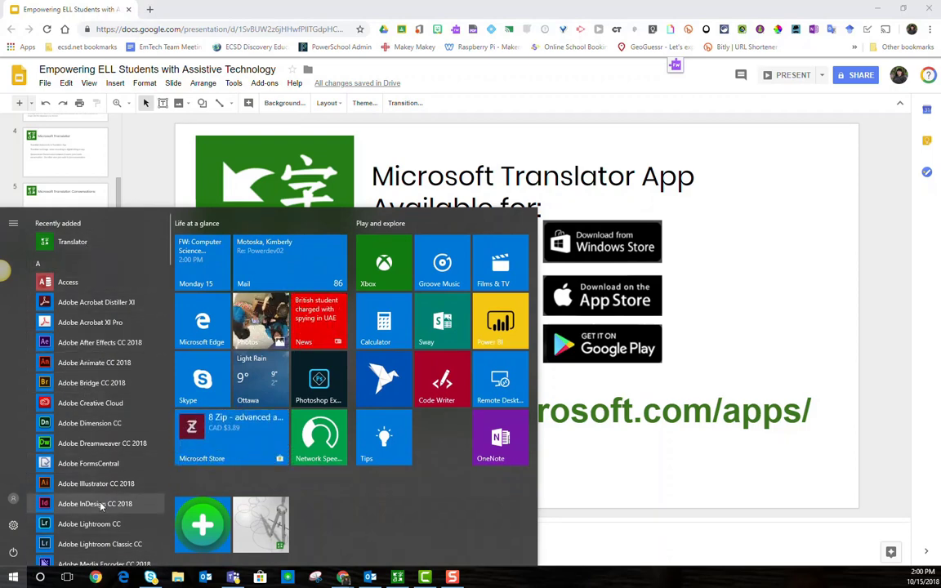
mouse_move(260, 523)
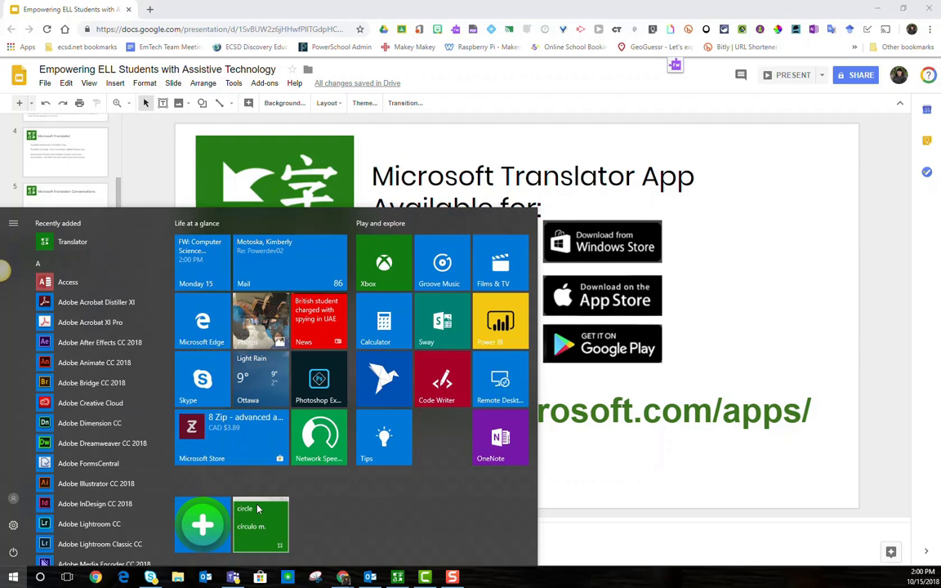
mouse_move(261, 510)
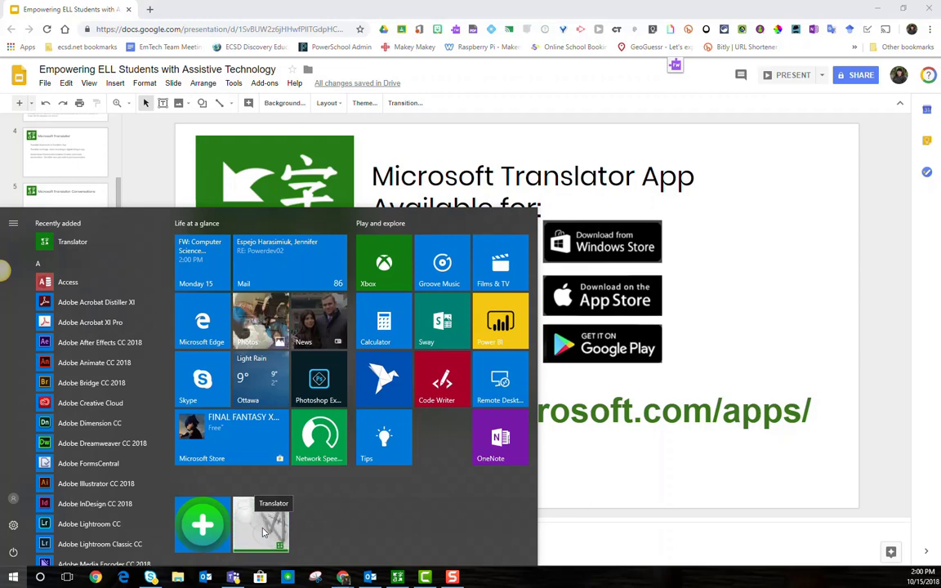
click(261, 525)
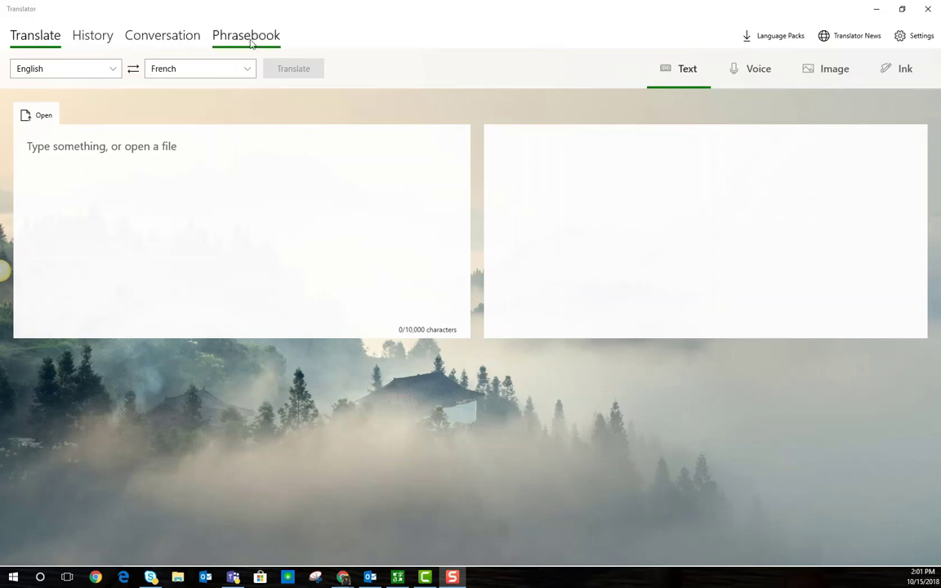
click(36, 35)
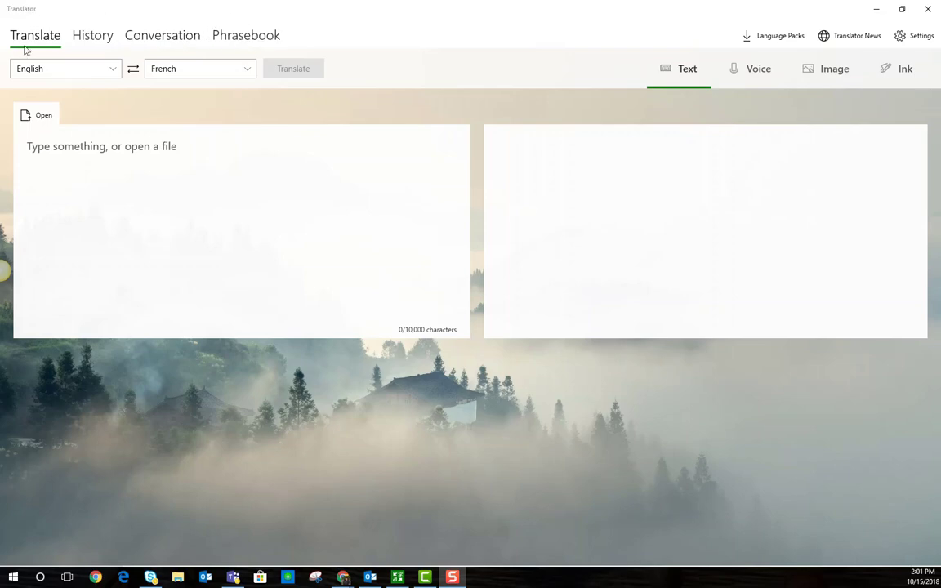
mouse_move(8, 55)
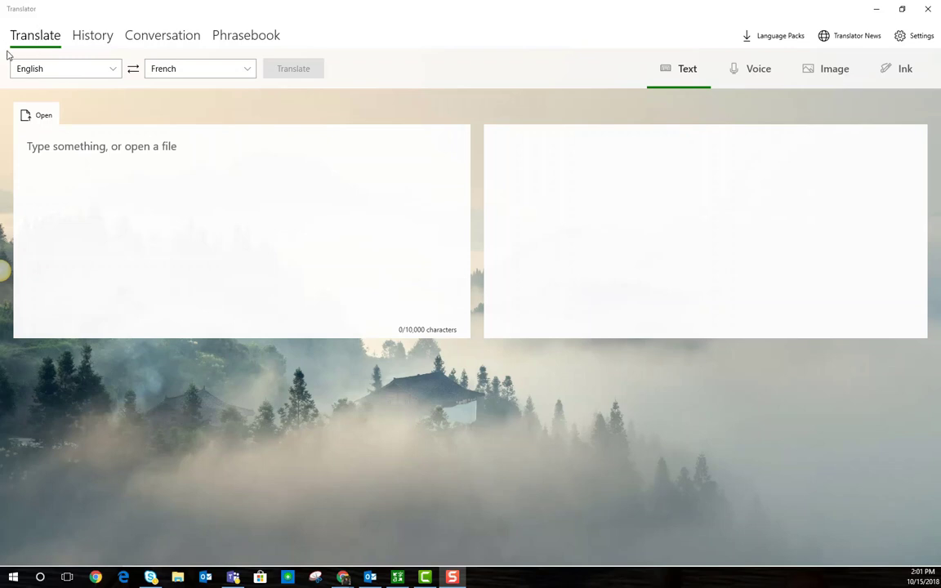
mouse_move(29, 40)
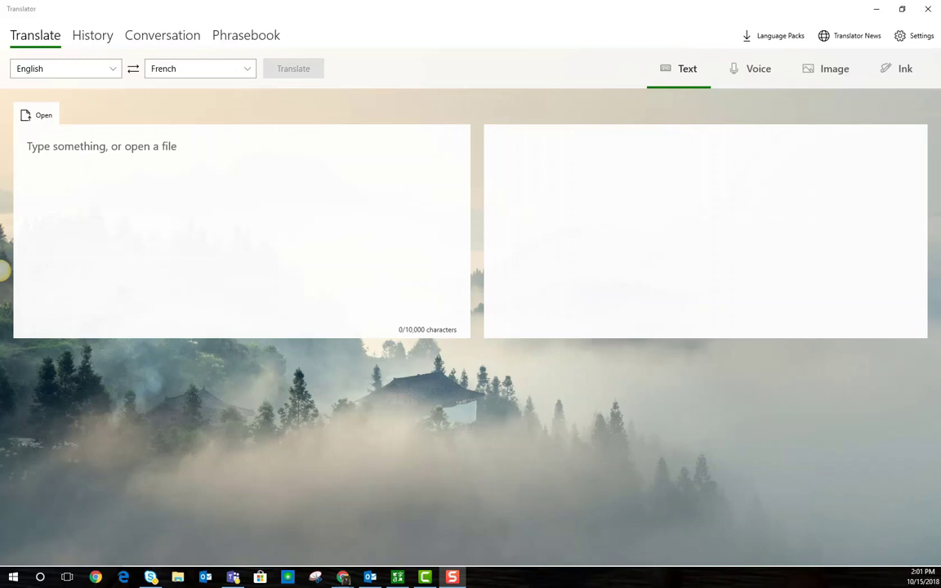
mouse_move(98, 87)
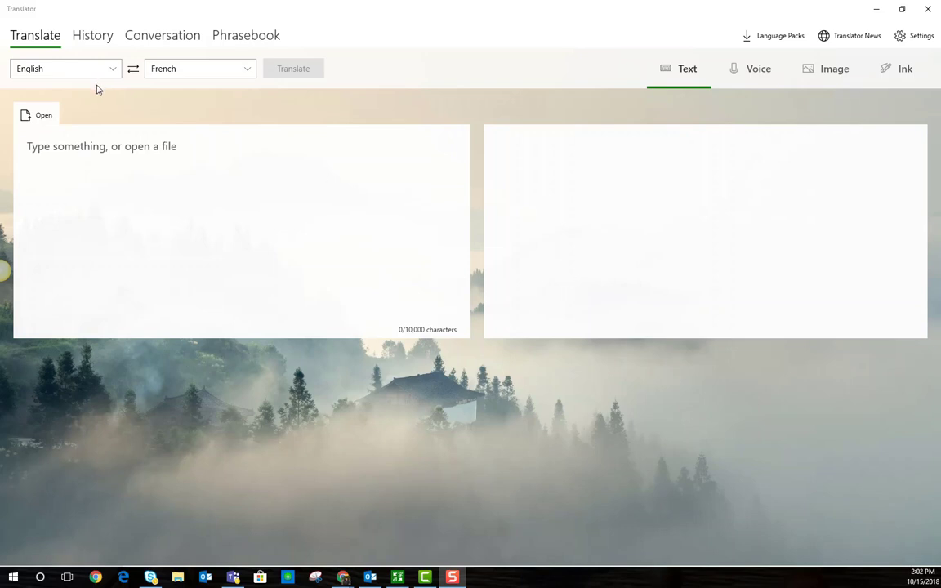
click(66, 68)
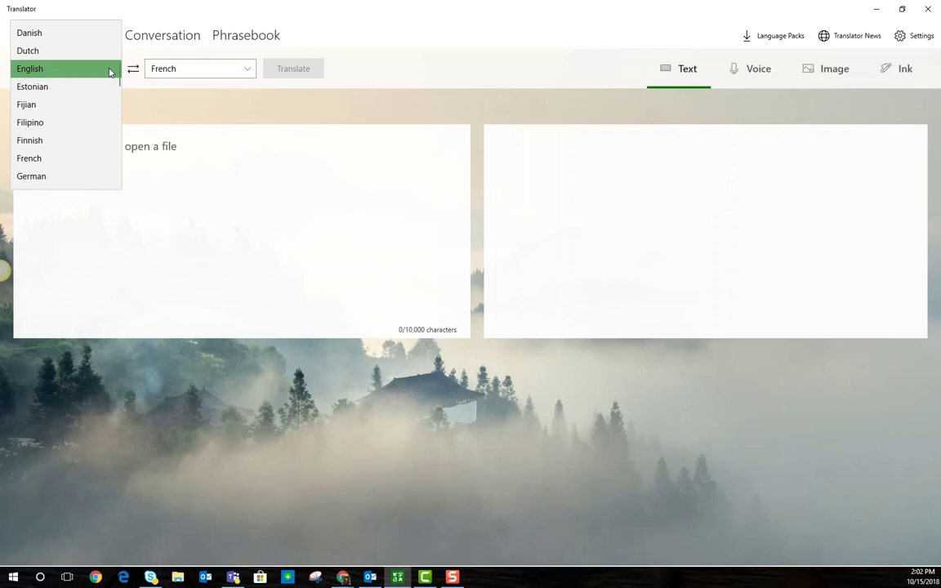
mouse_move(49, 69)
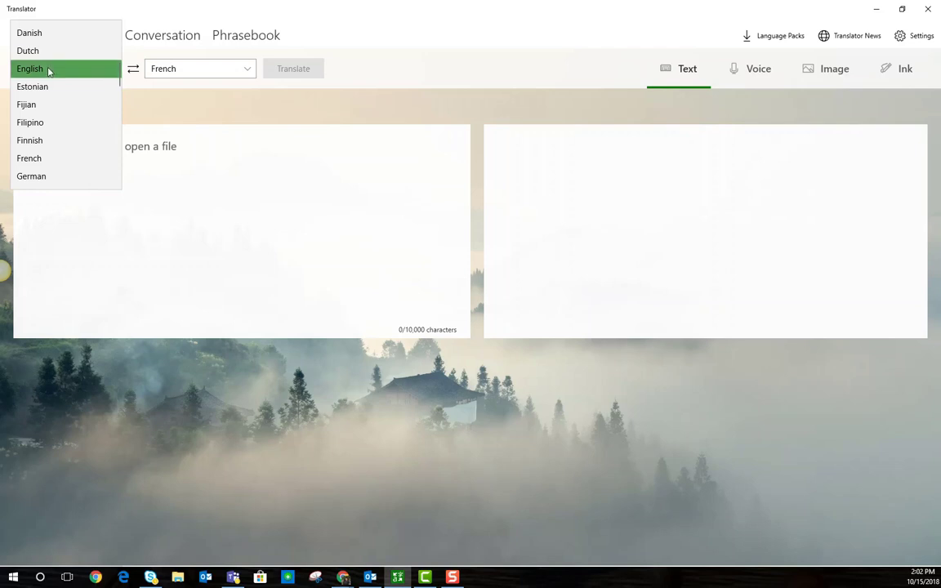
click(30, 69)
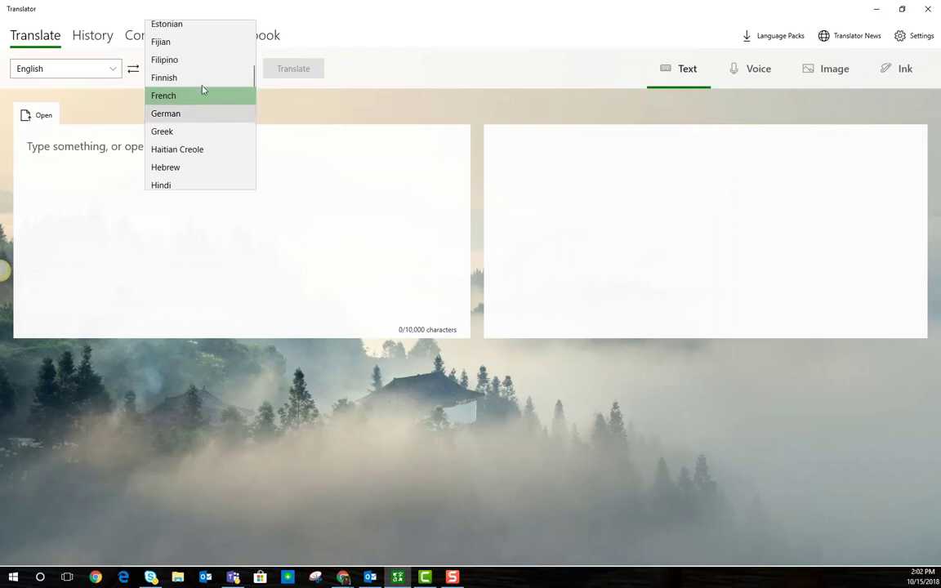
scroll(up, 3)
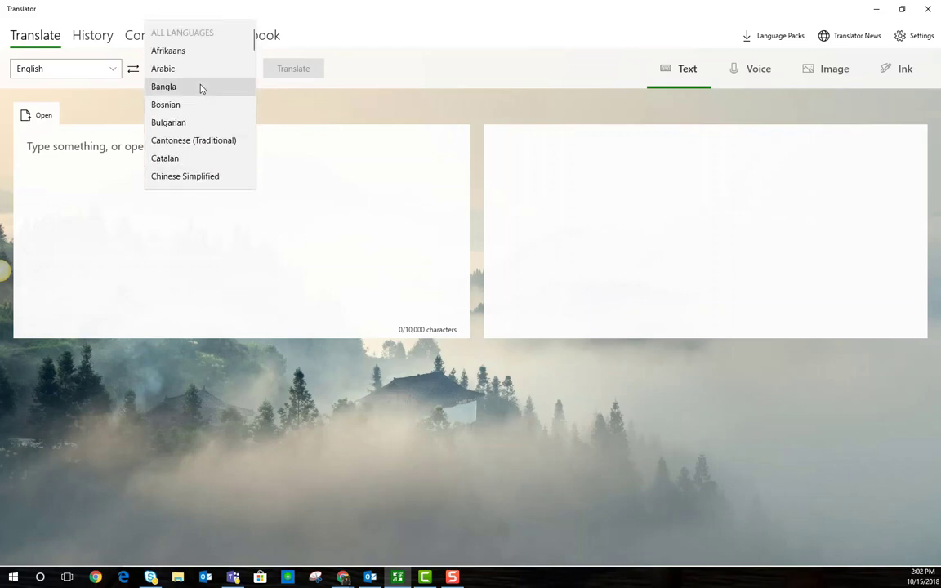
scroll(down, 3)
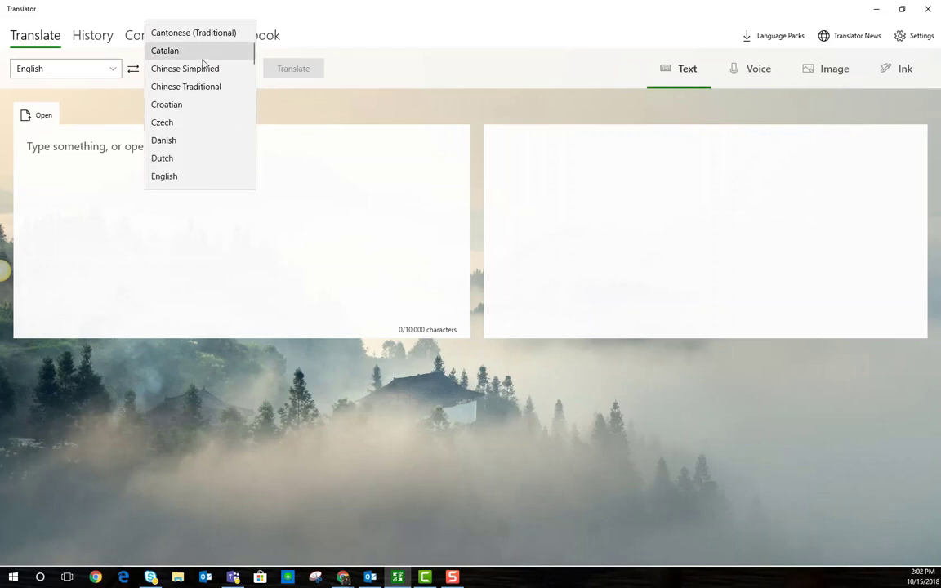
scroll(down, 3)
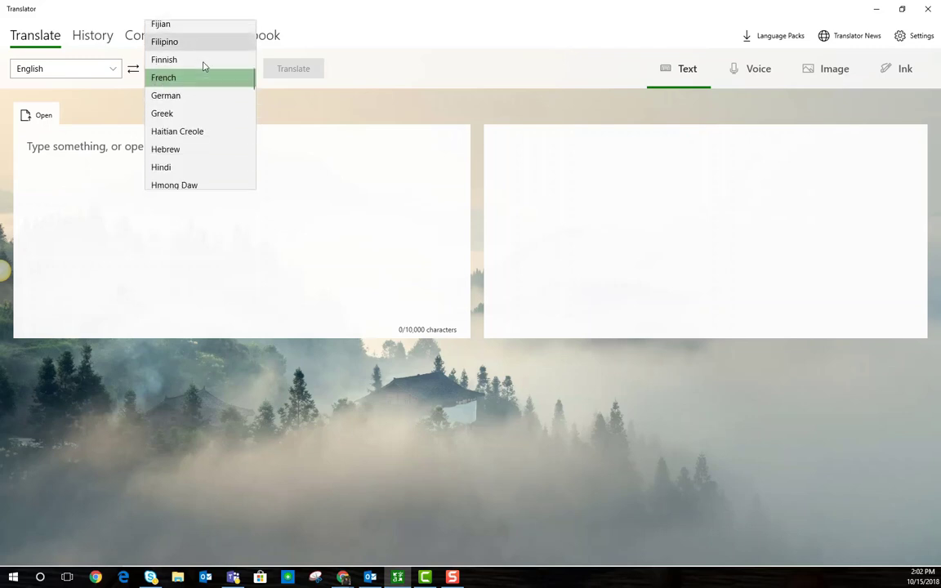
scroll(down, 3)
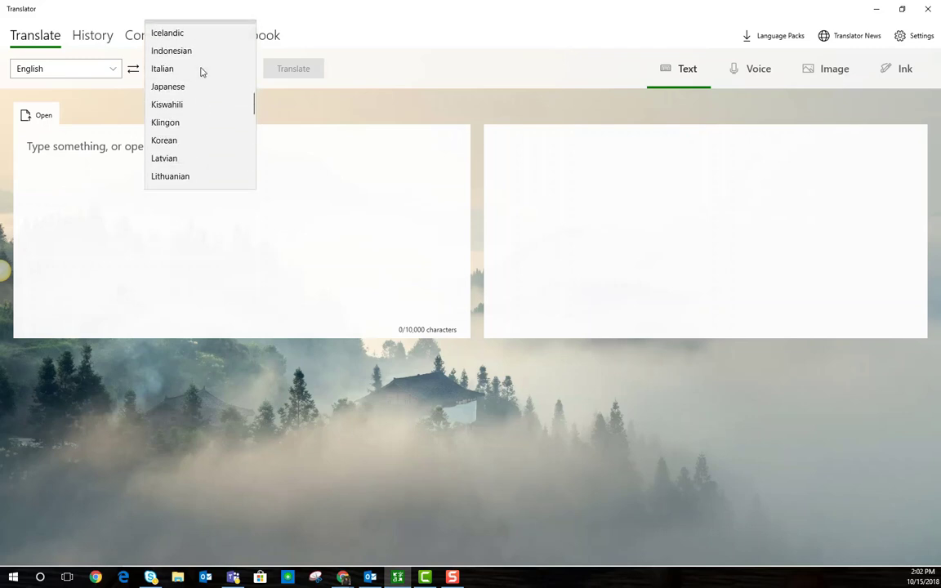
scroll(down, 3)
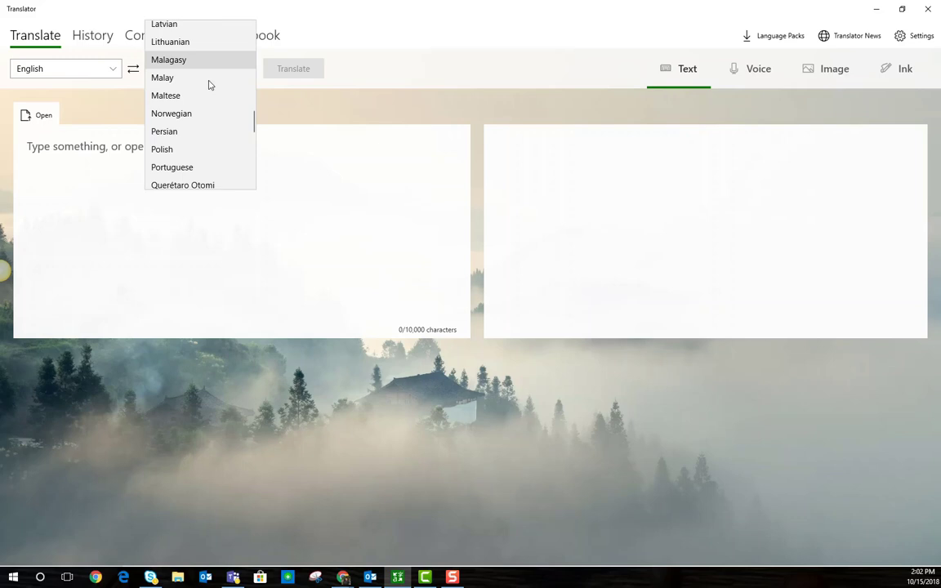
scroll(down, 3)
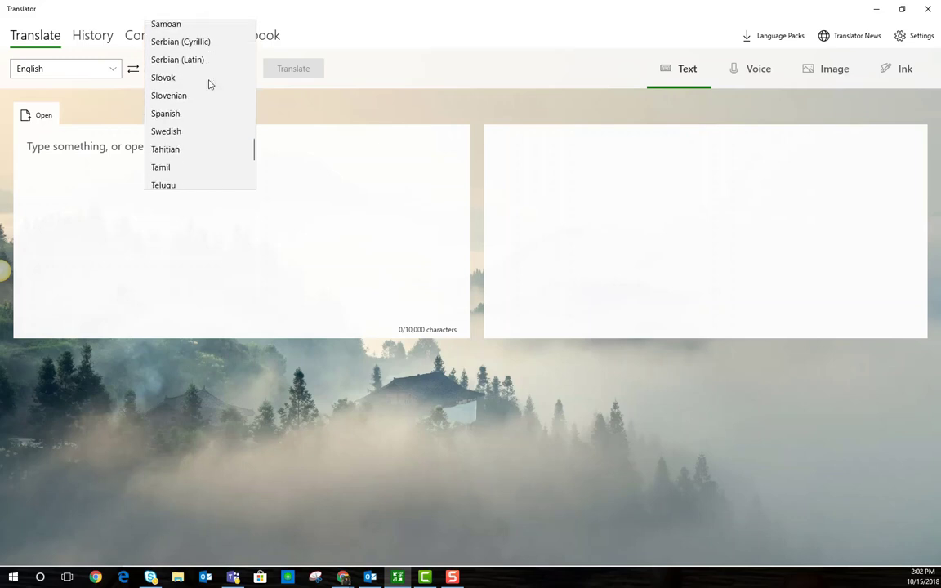
scroll(up, 3)
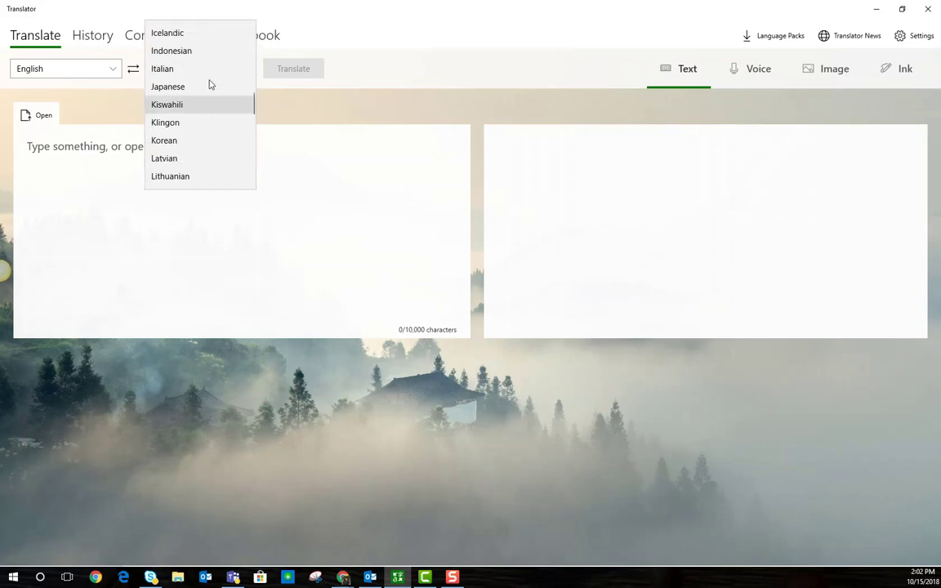
scroll(up, 3)
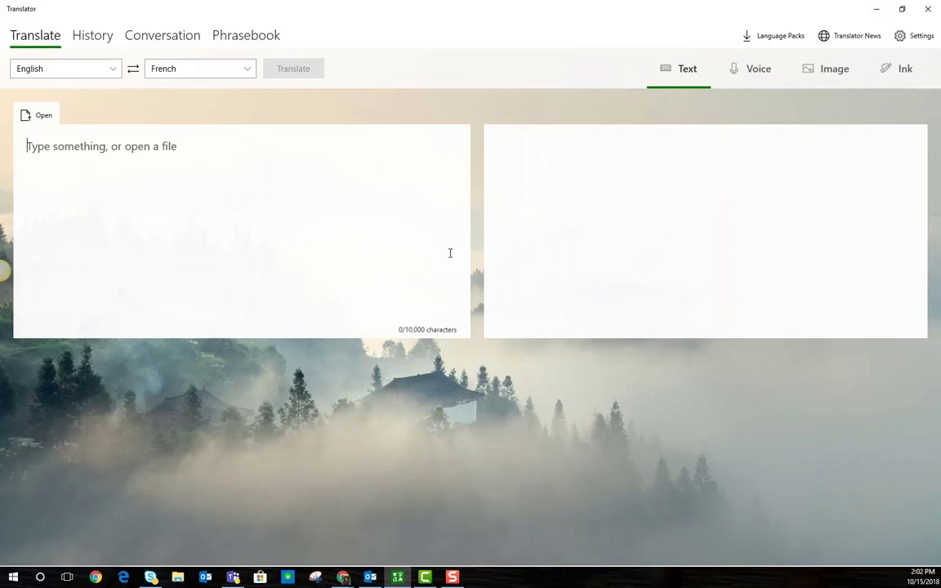
mouse_move(288, 188)
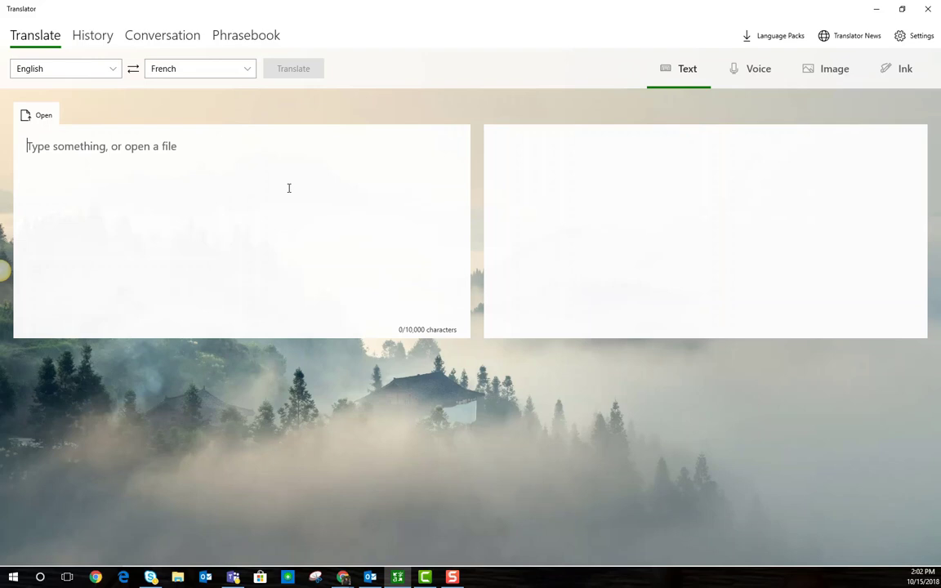
Enter 'Welcome to our class!' to get the French 'Bienvenue dans notre classe!'.
text(Welcome)
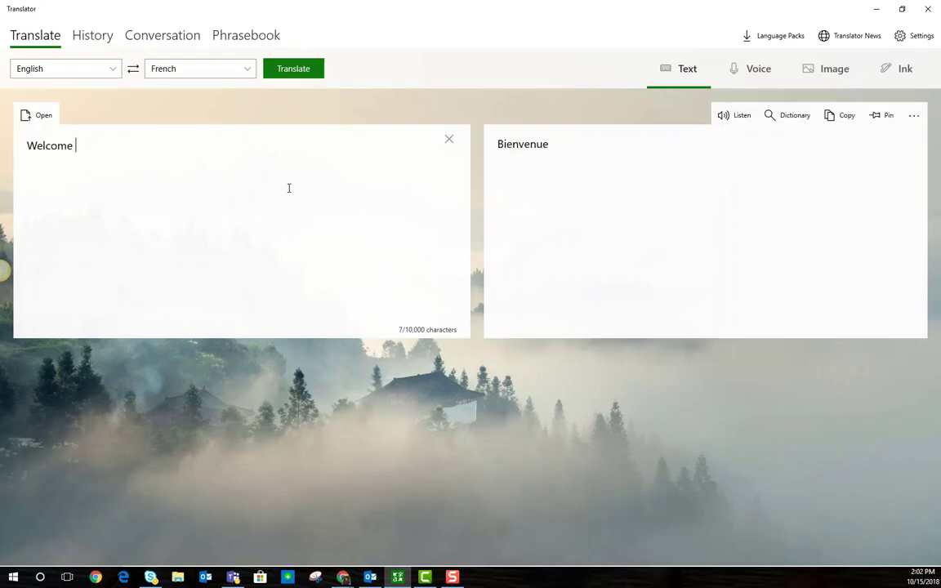
text(to our class!)
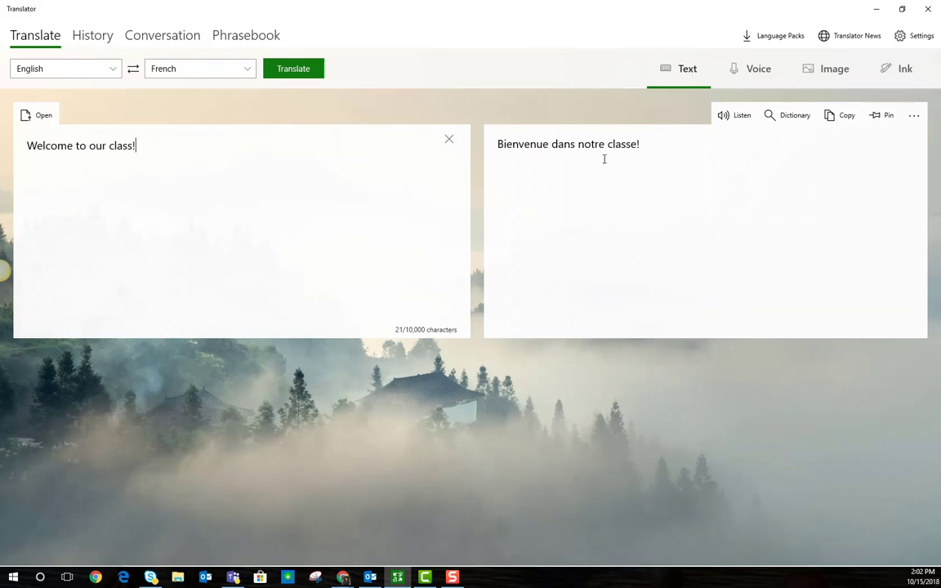
mouse_move(652, 148)
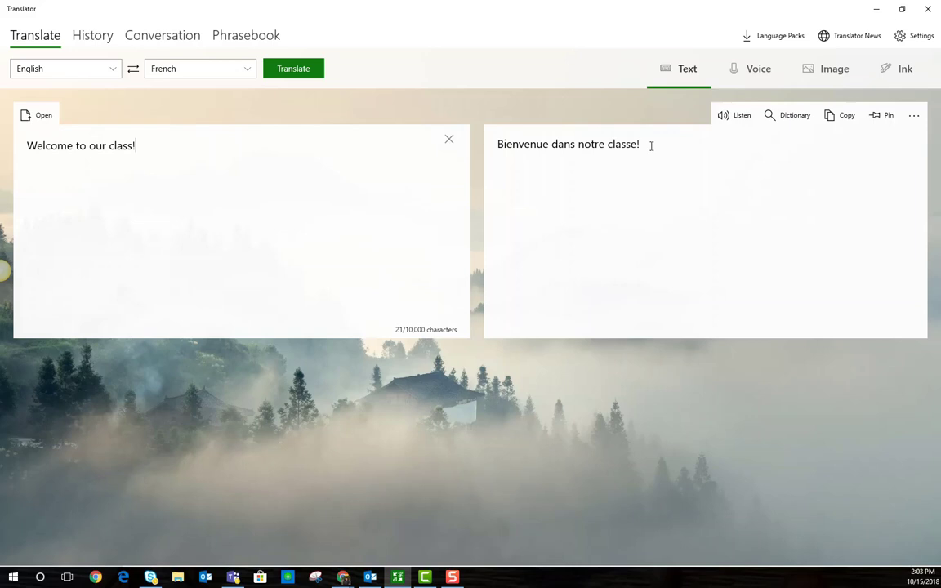
mouse_move(733, 114)
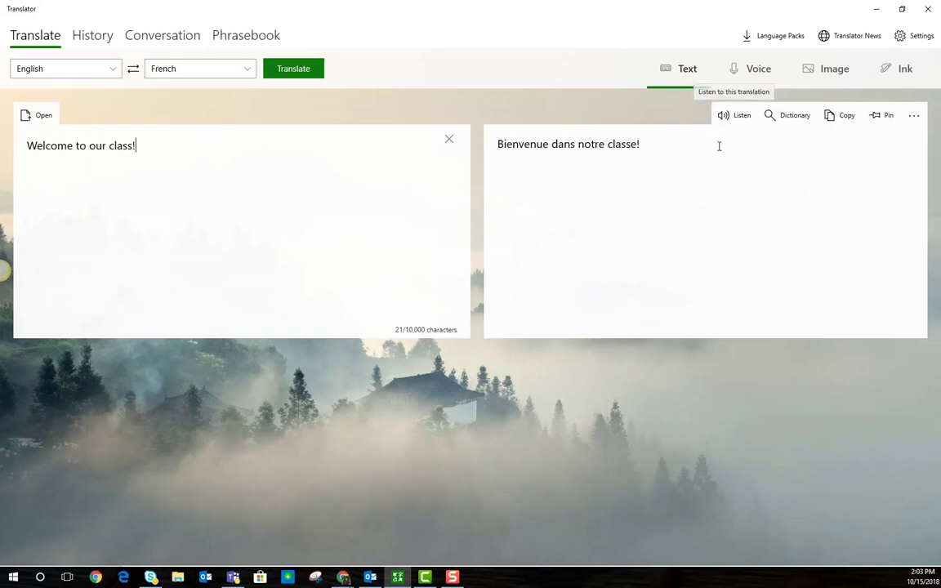
mouse_move(734, 115)
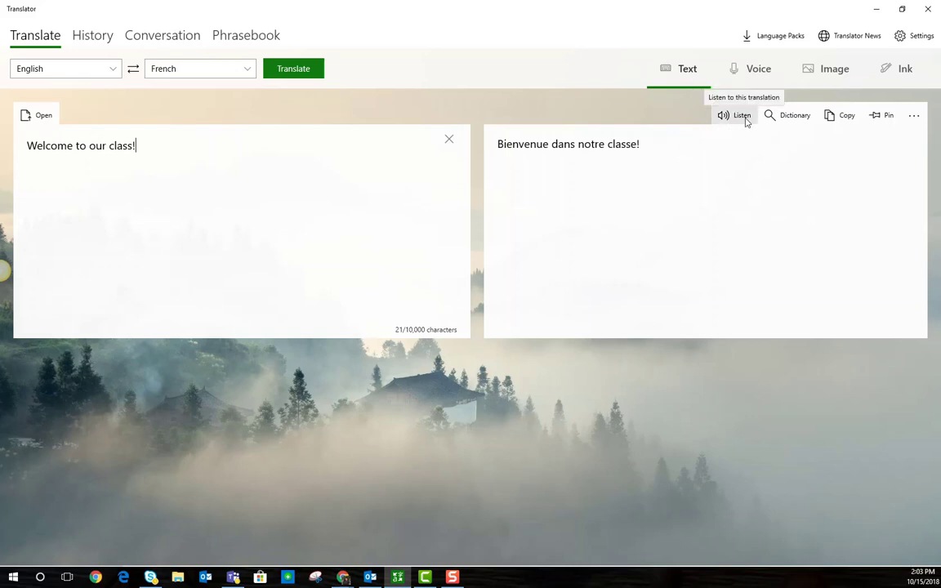
click(736, 115)
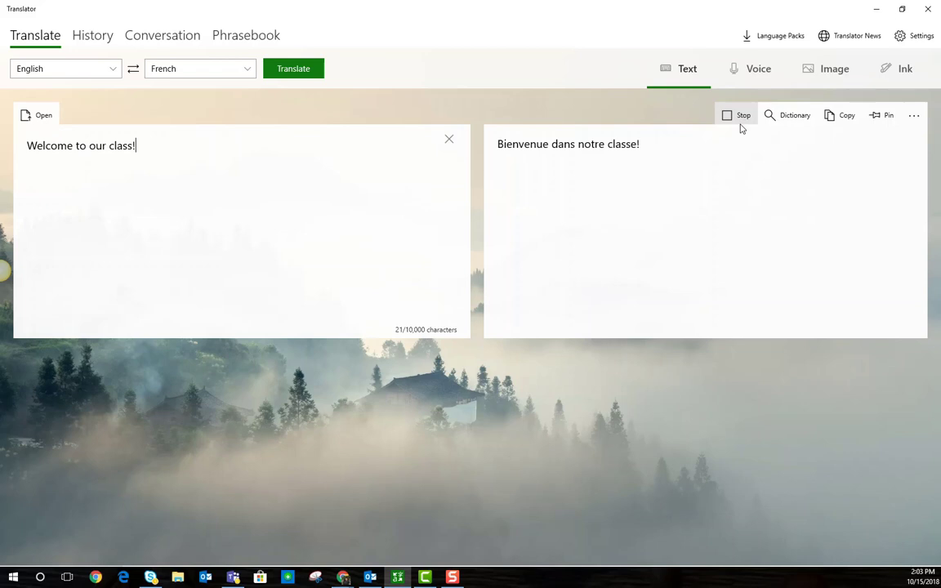
click(737, 116)
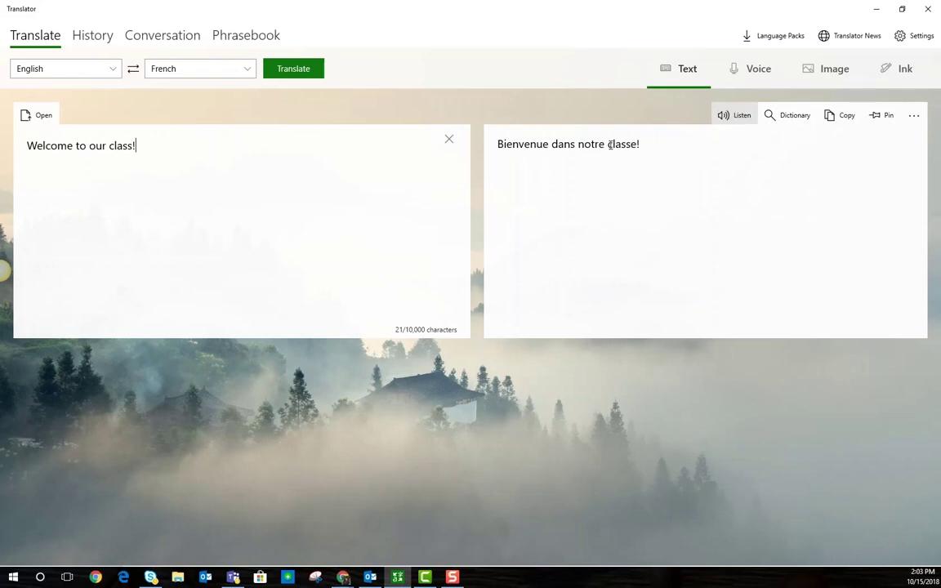
double_click(622, 144)
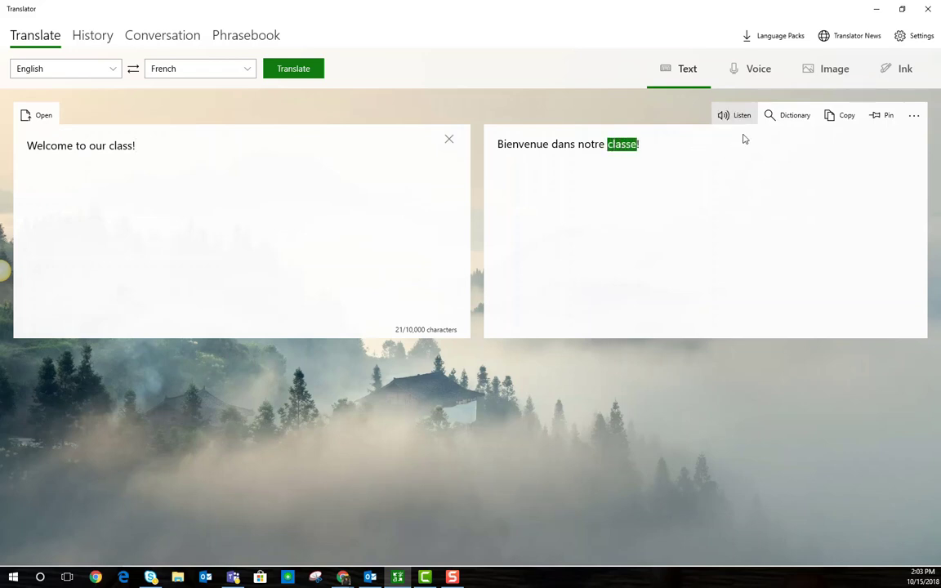
click(795, 114)
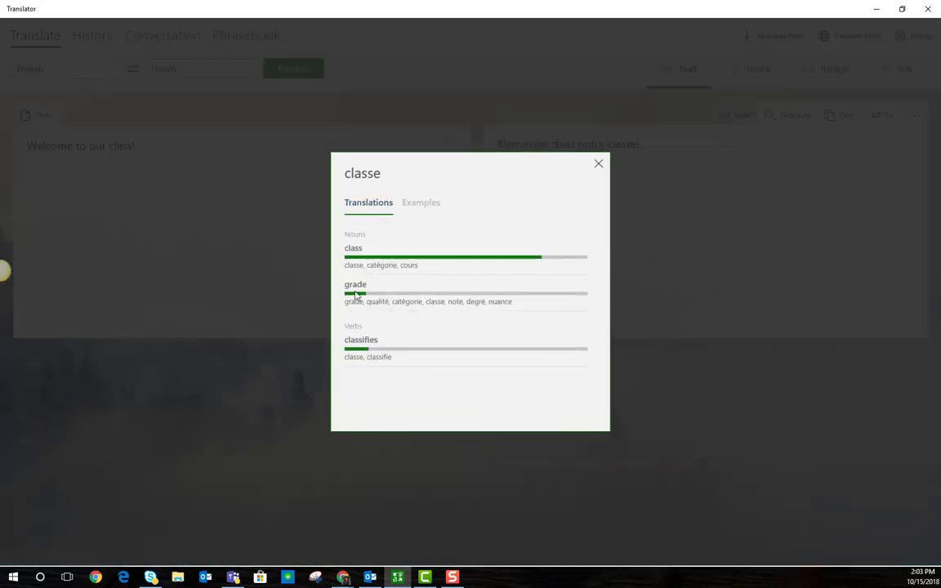
click(420, 203)
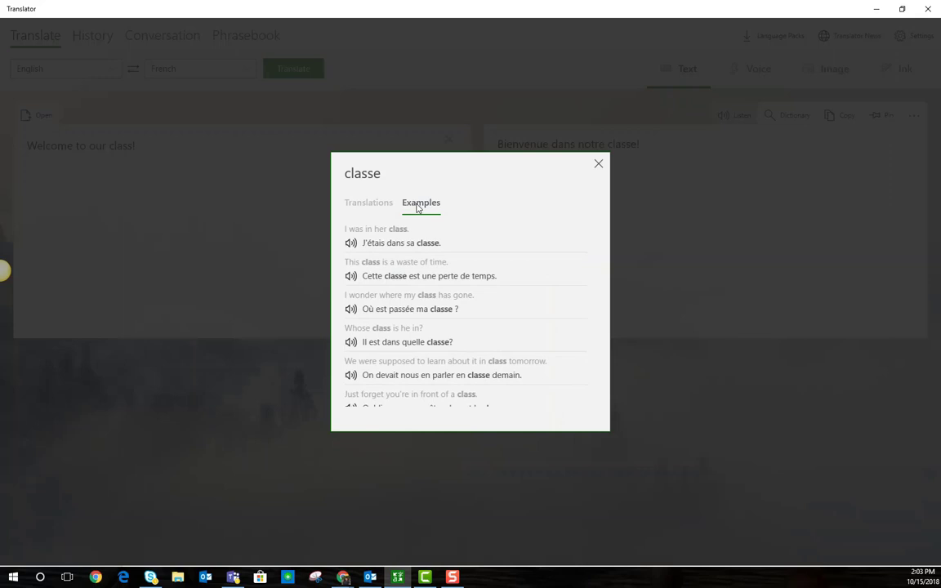
click(598, 163)
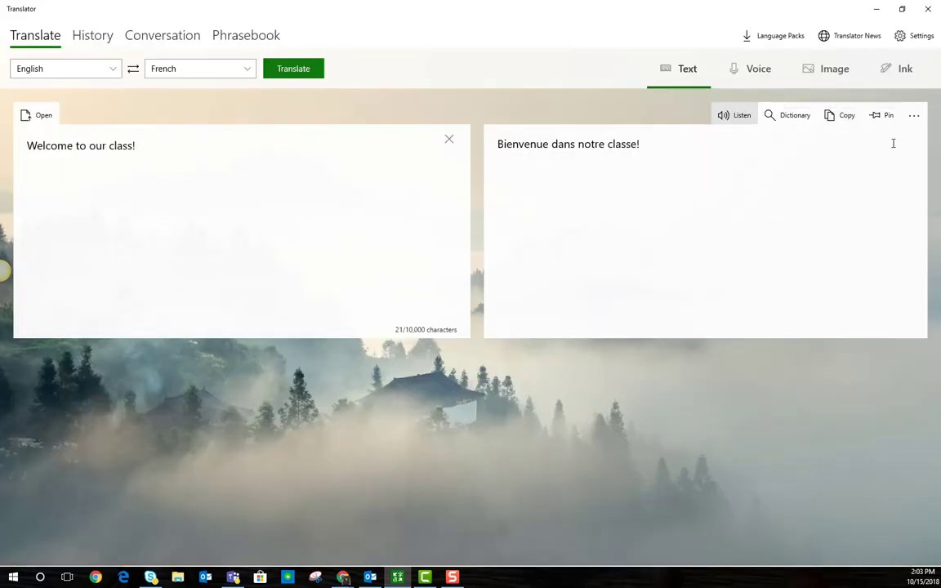
mouse_move(757, 217)
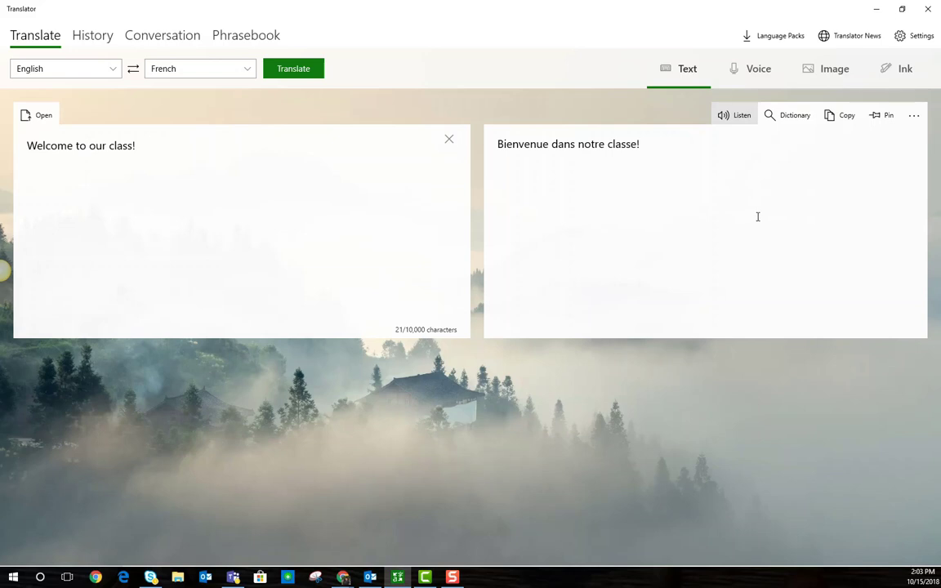
mouse_move(793, 195)
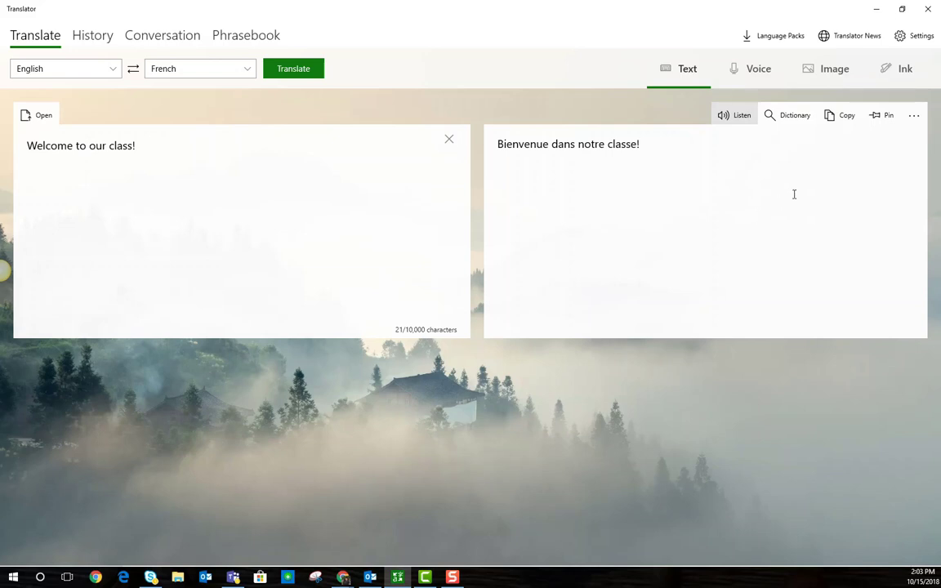
mouse_move(781, 201)
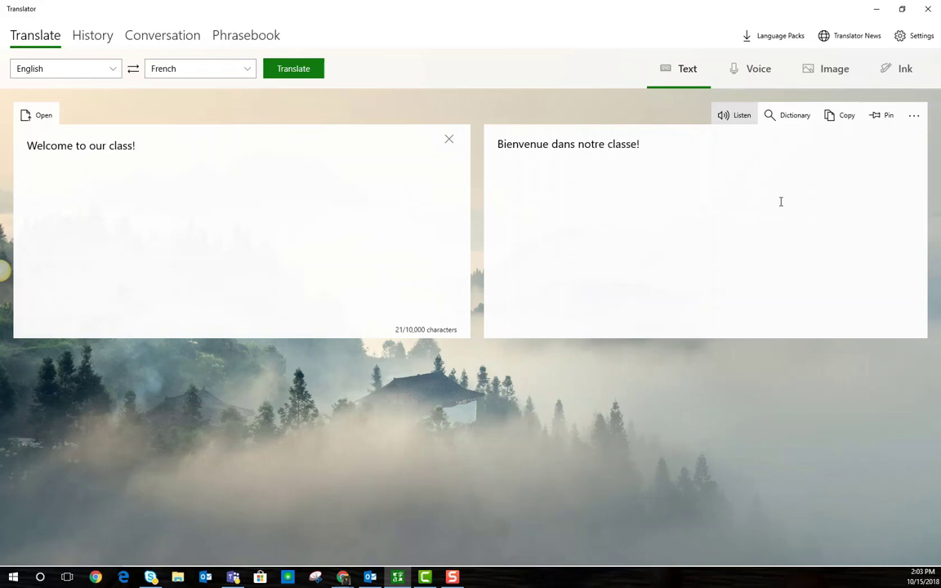
mouse_move(914, 115)
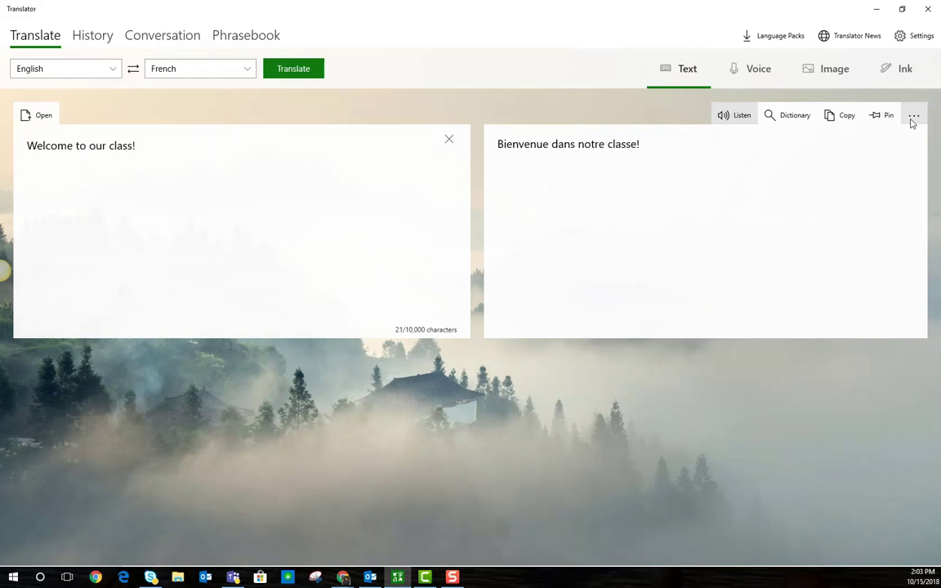
mouse_move(914, 115)
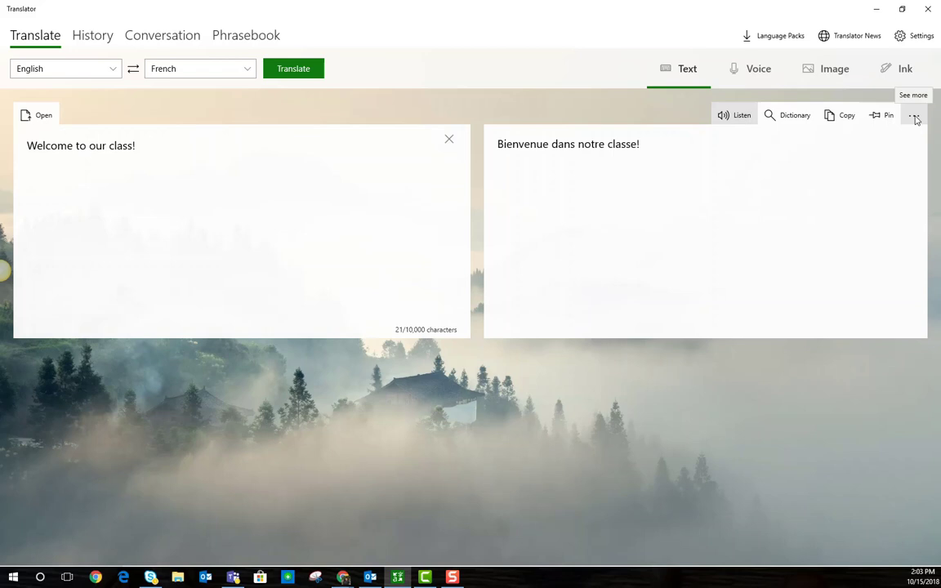
click(915, 114)
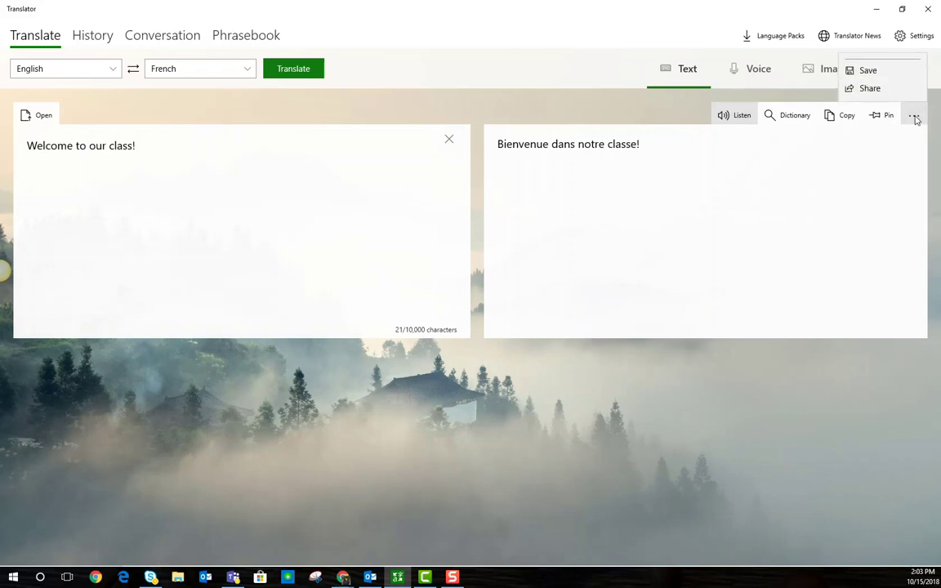
mouse_move(869, 87)
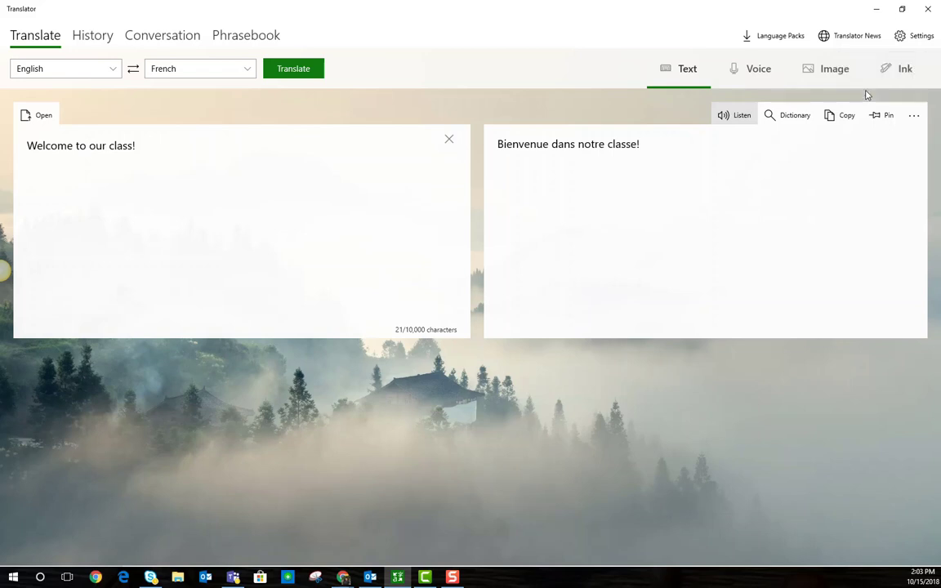
mouse_move(448, 139)
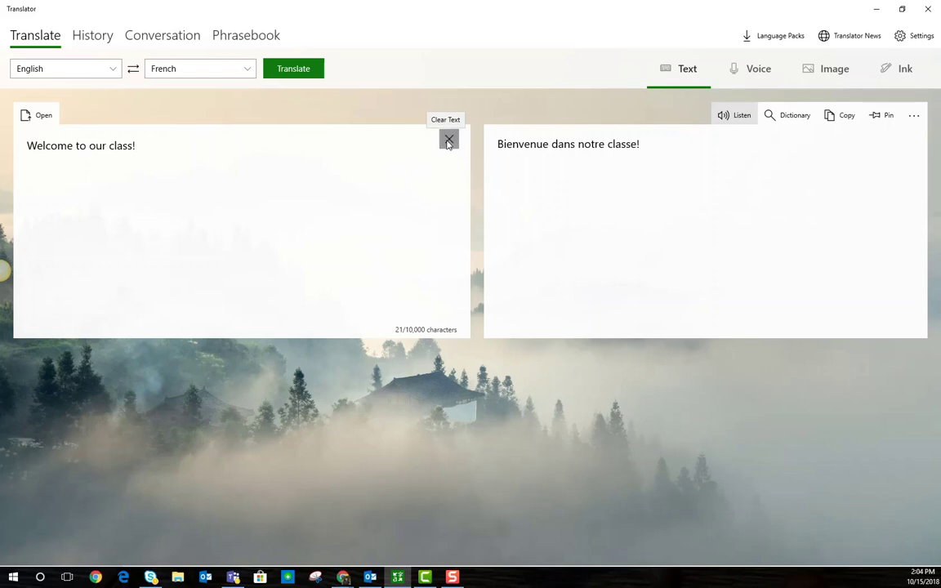
Clear the existing English source text using the X Clear Text button.
click(448, 139)
text(Where is your book?)
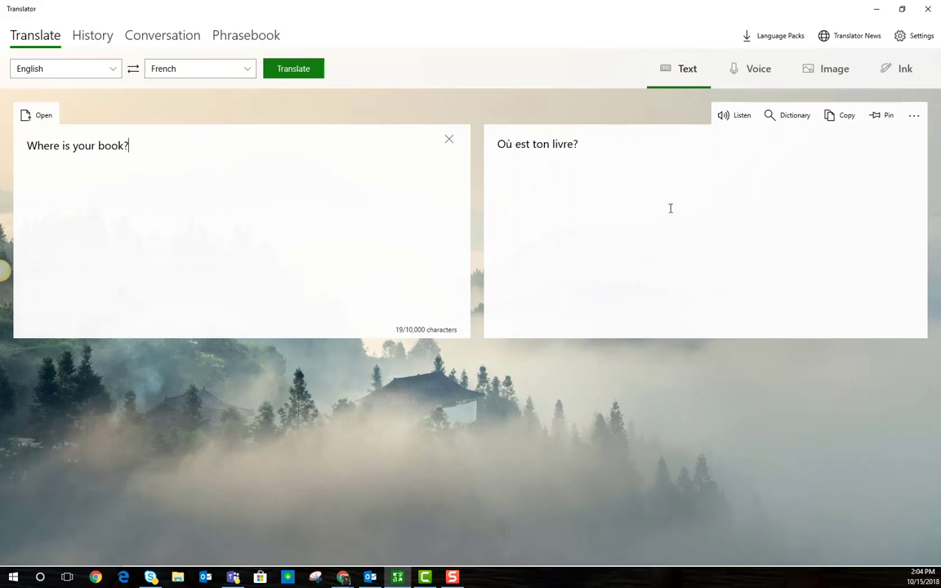
mouse_move(636, 209)
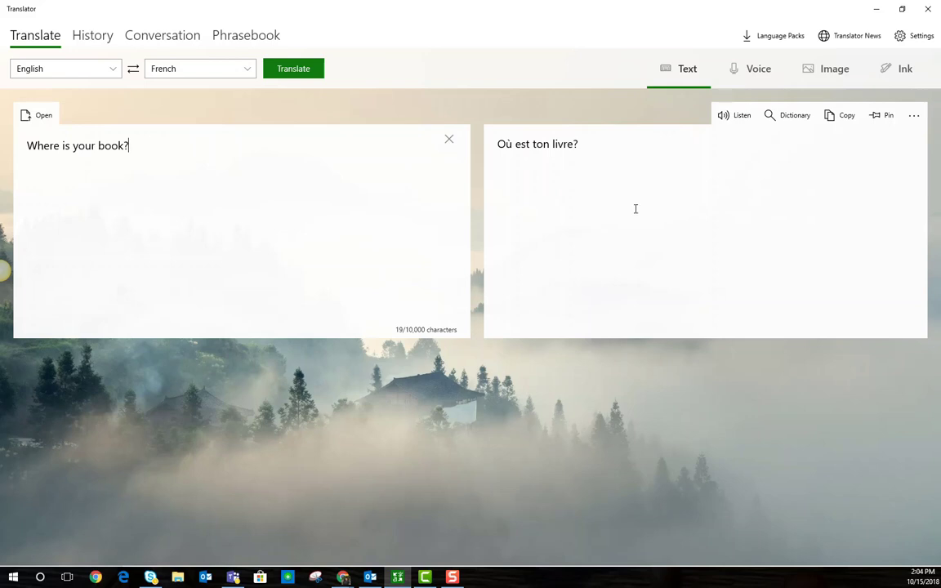
mouse_move(692, 157)
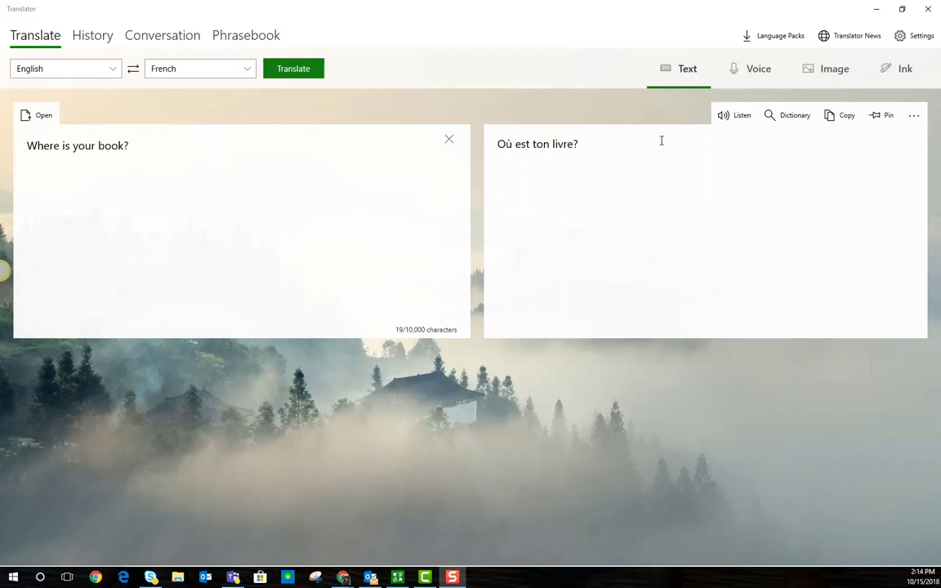
mouse_move(881, 114)
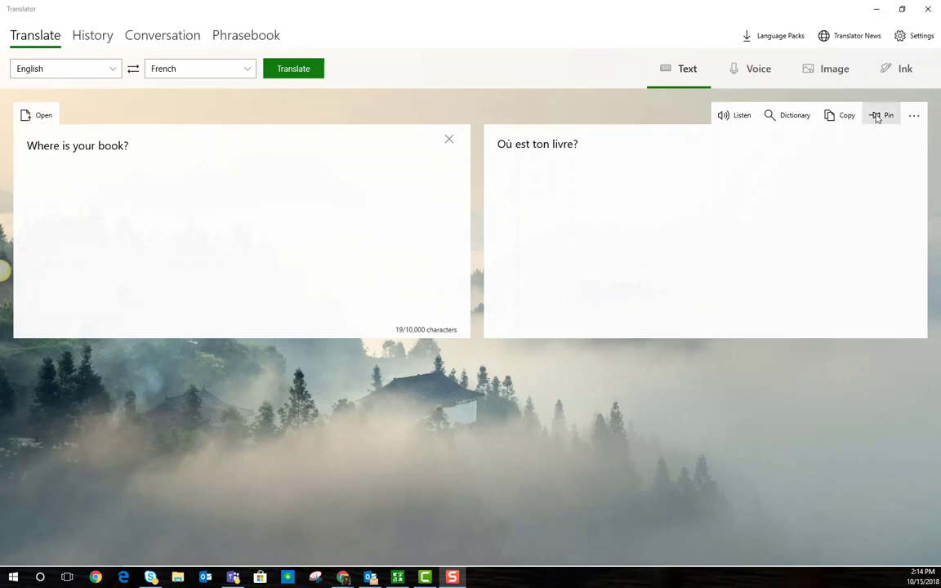
Pin the translation and append 'Take out a pencil. Don't forget to put your name on your paper.'.
click(884, 114)
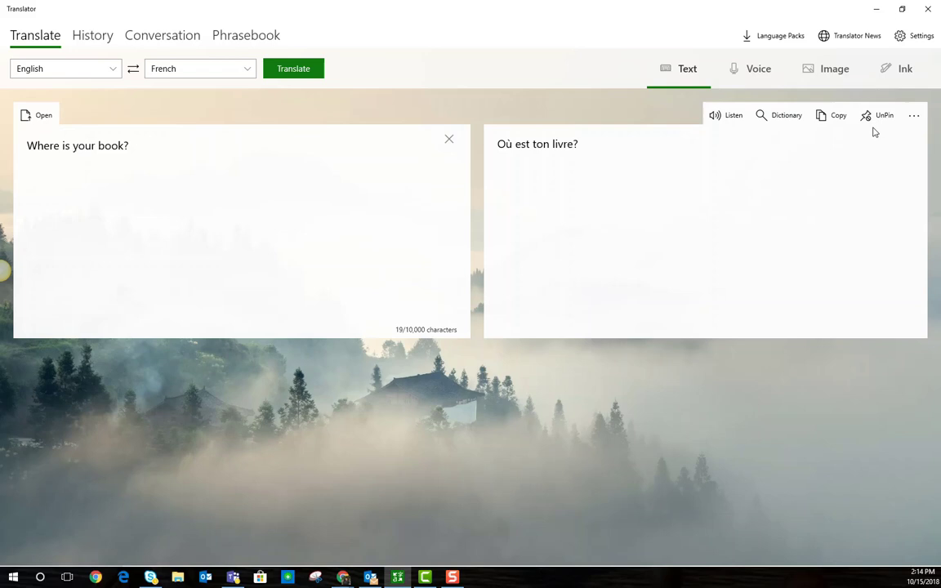
click(439, 230)
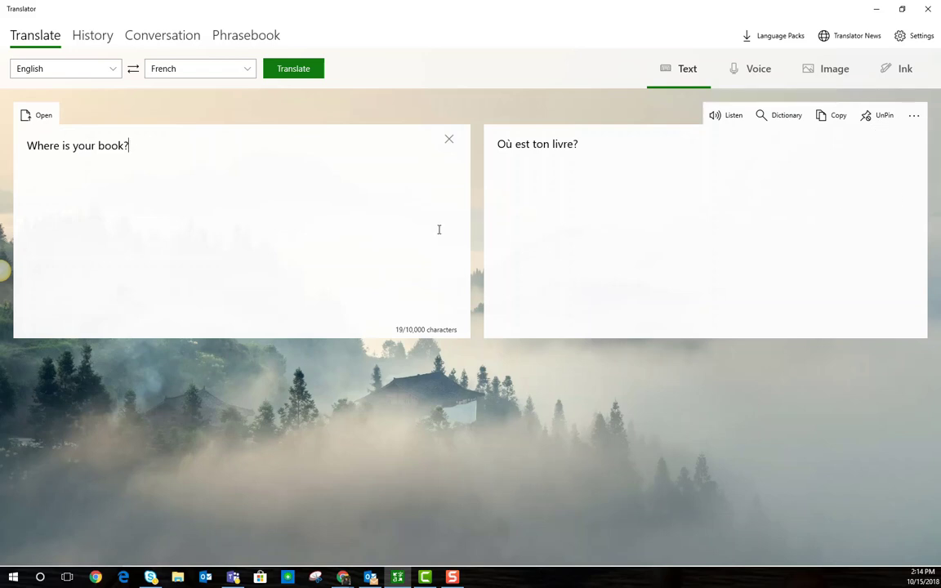
mouse_move(313, 235)
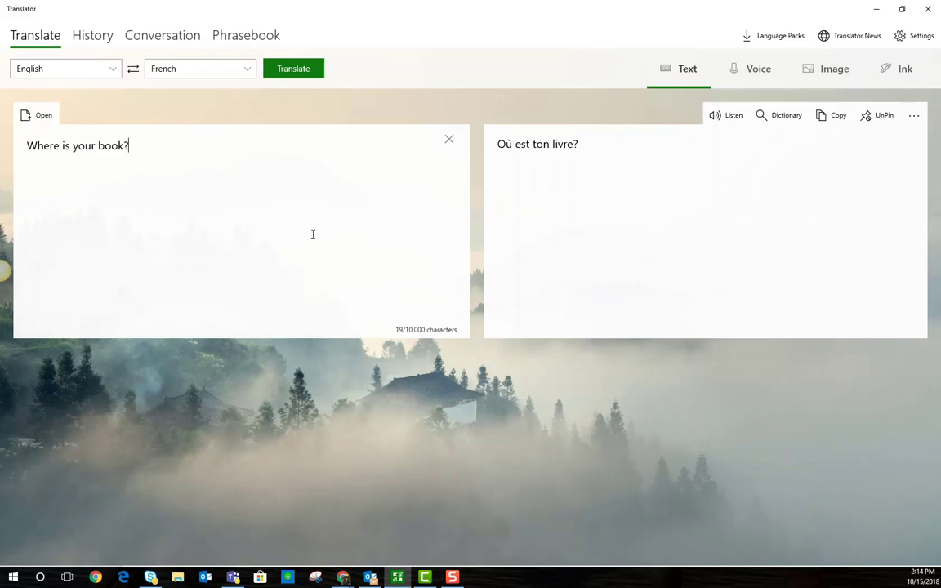
mouse_move(448, 138)
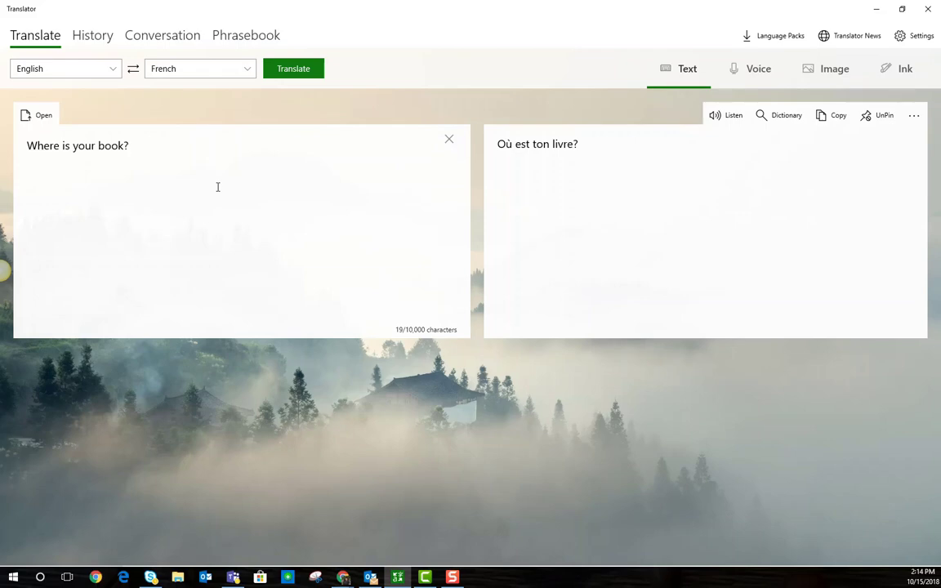
text(Take out a pencil. Don't forget to put your name on your paper.)
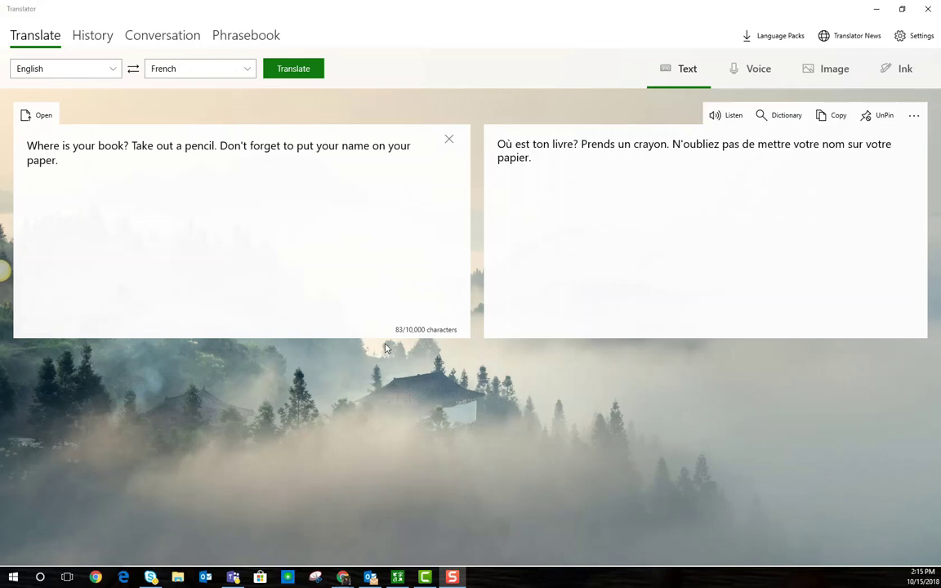
mouse_move(701, 205)
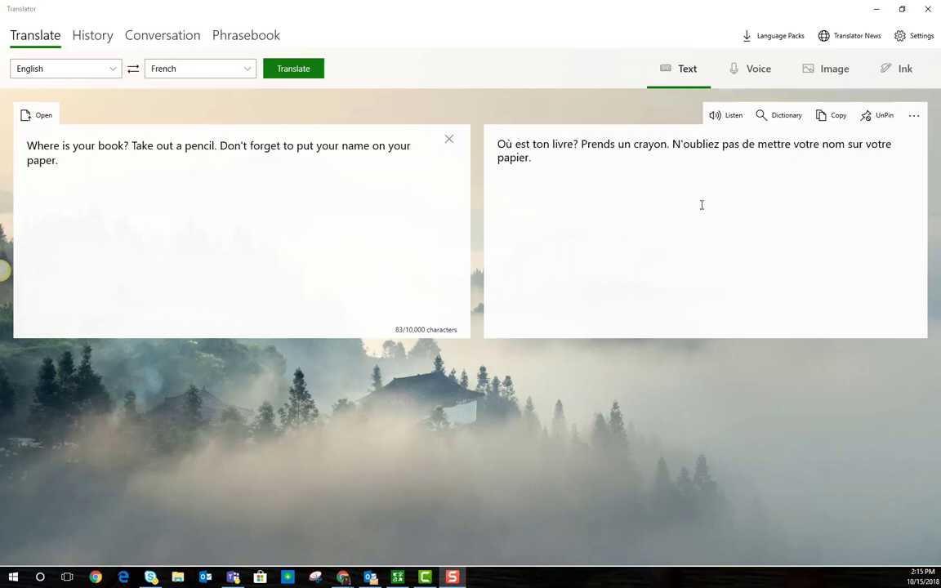
mouse_move(739, 166)
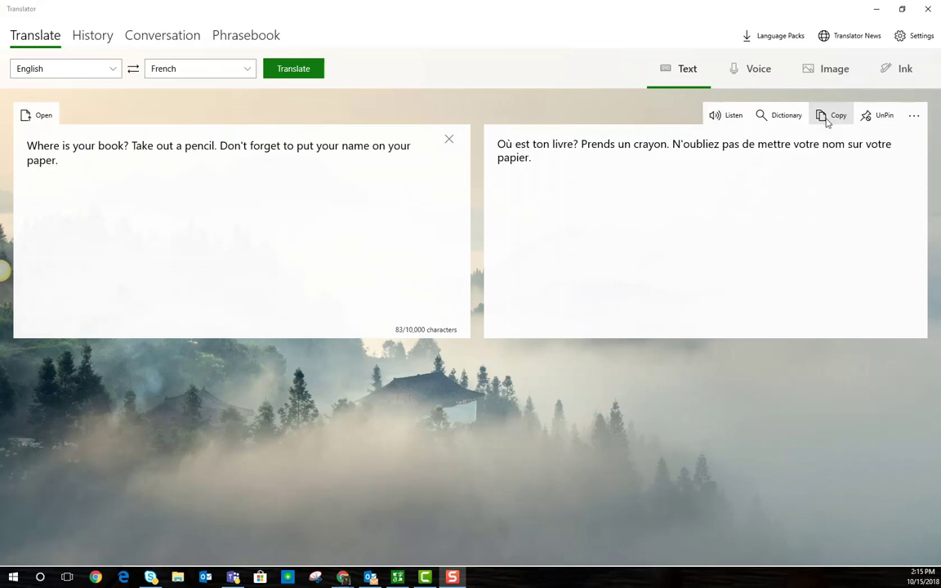
mouse_move(915, 115)
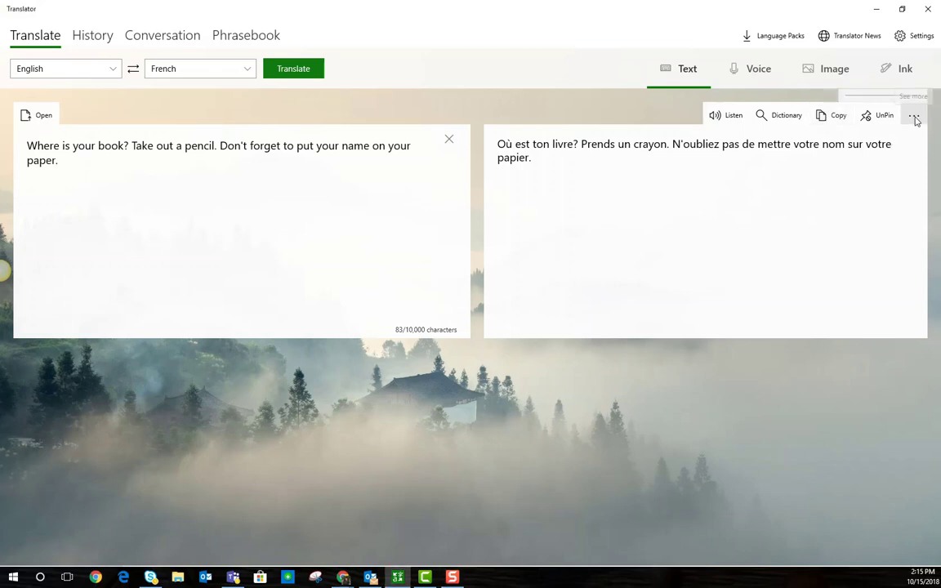
click(914, 115)
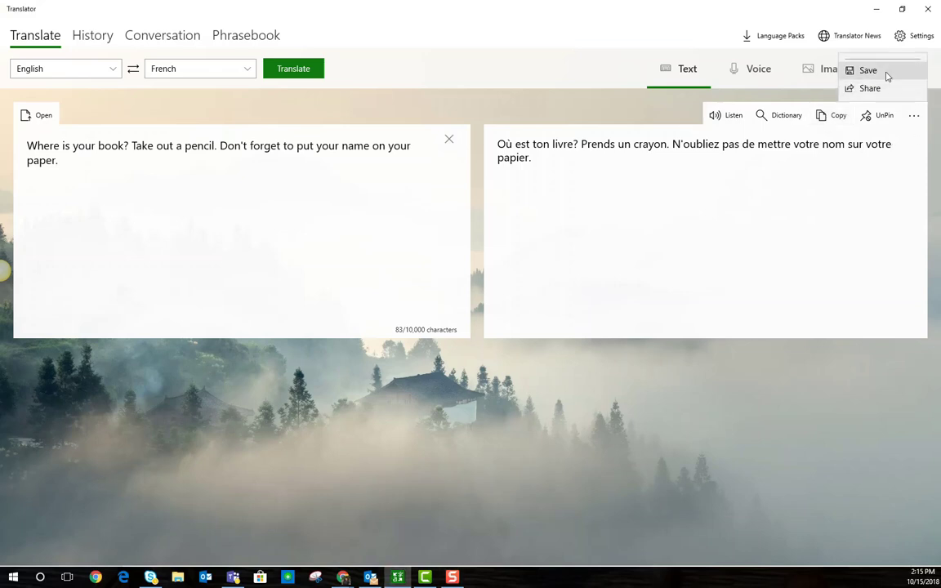
mouse_move(870, 89)
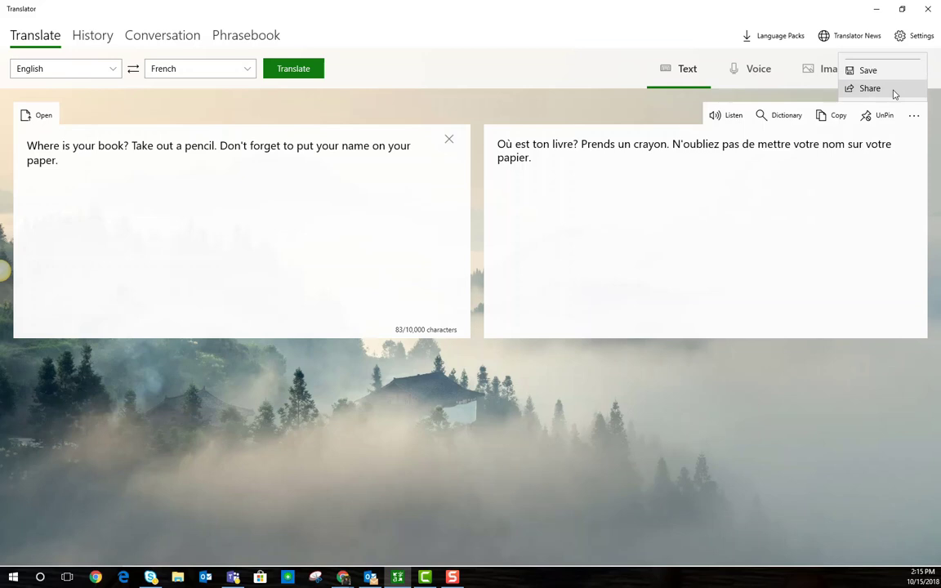
click(870, 88)
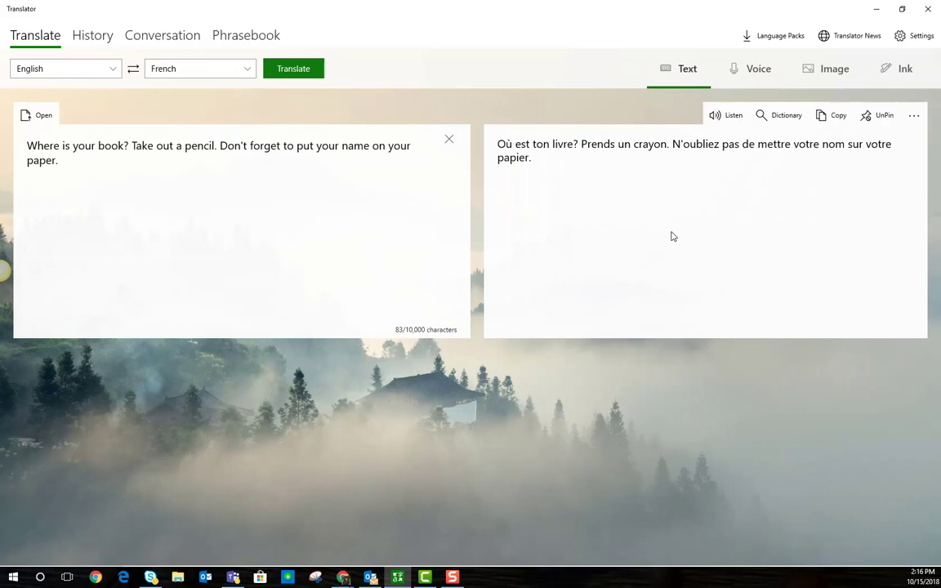
mouse_move(523, 237)
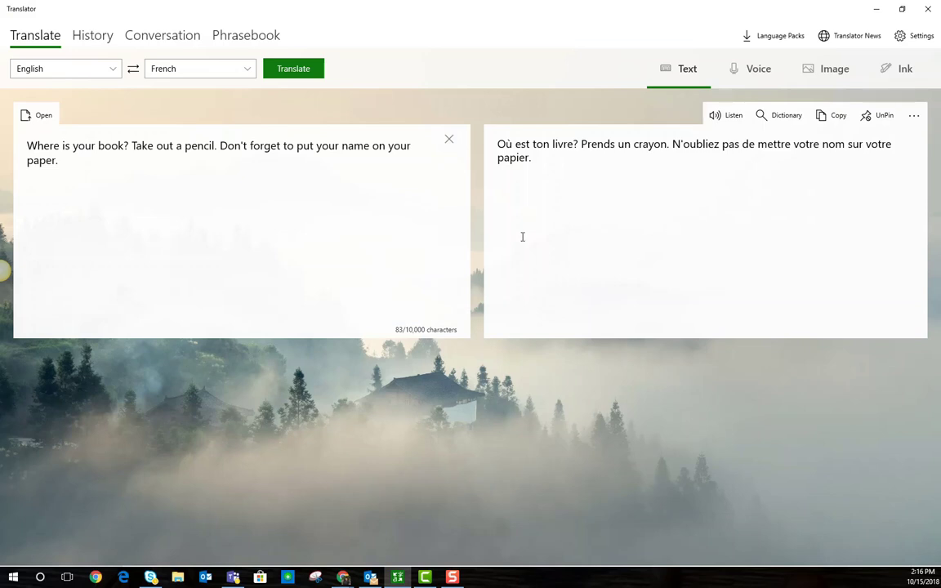
mouse_move(449, 139)
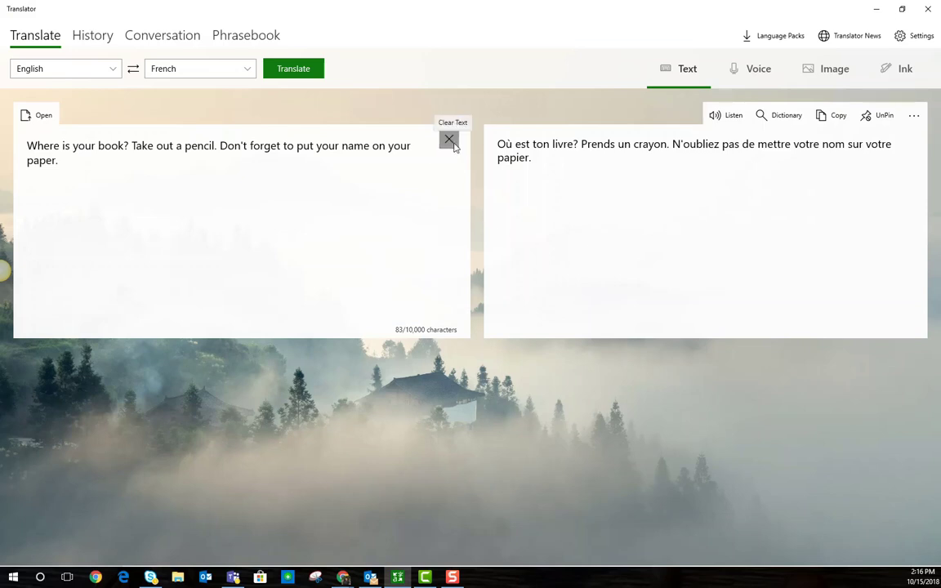
Clear the old sentence and open the 'Demo Week at a Glance' document for translation.
click(449, 139)
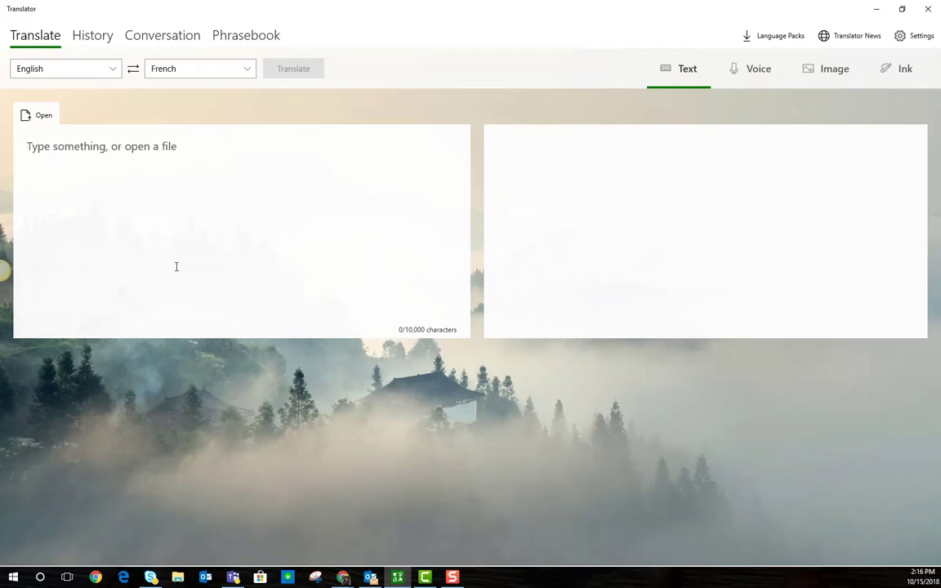
mouse_move(688, 71)
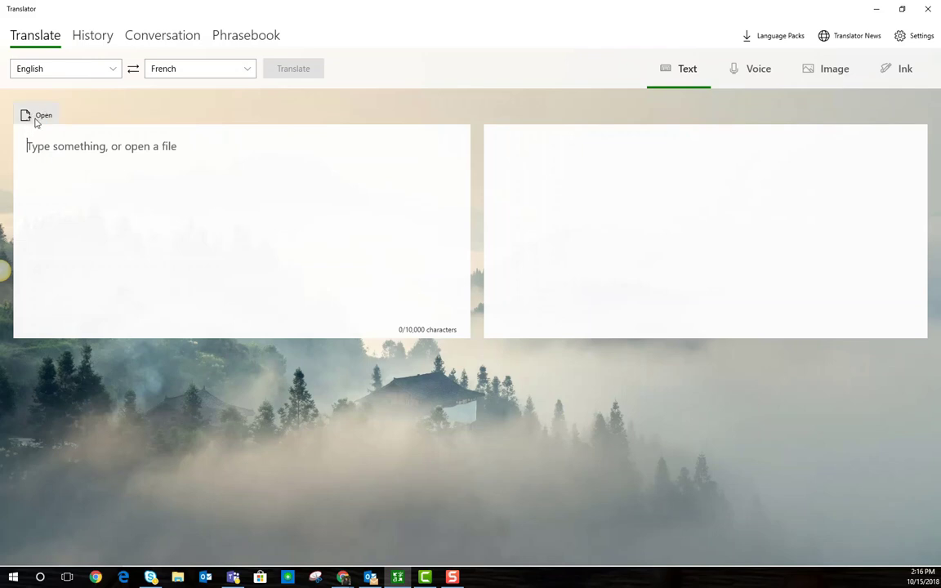
mouse_move(43, 115)
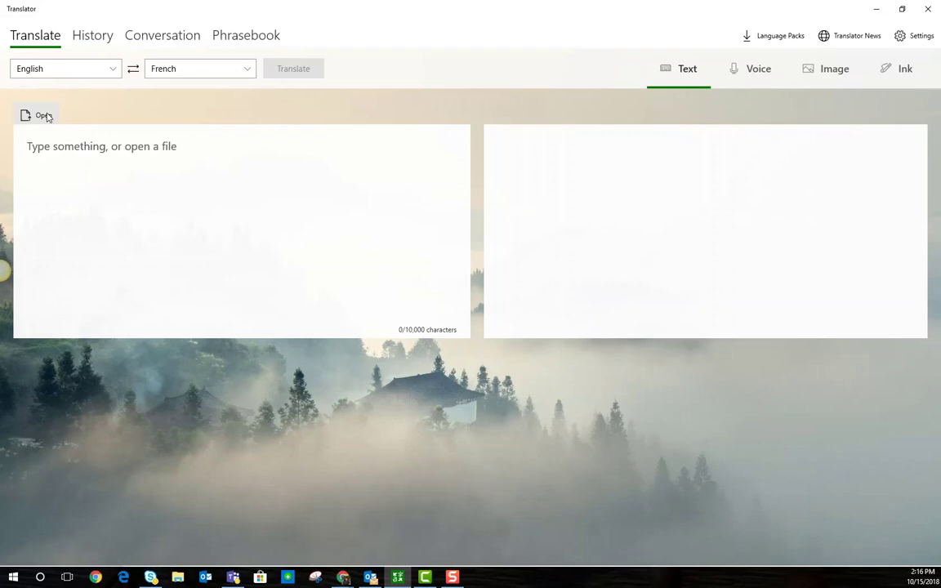
click(37, 115)
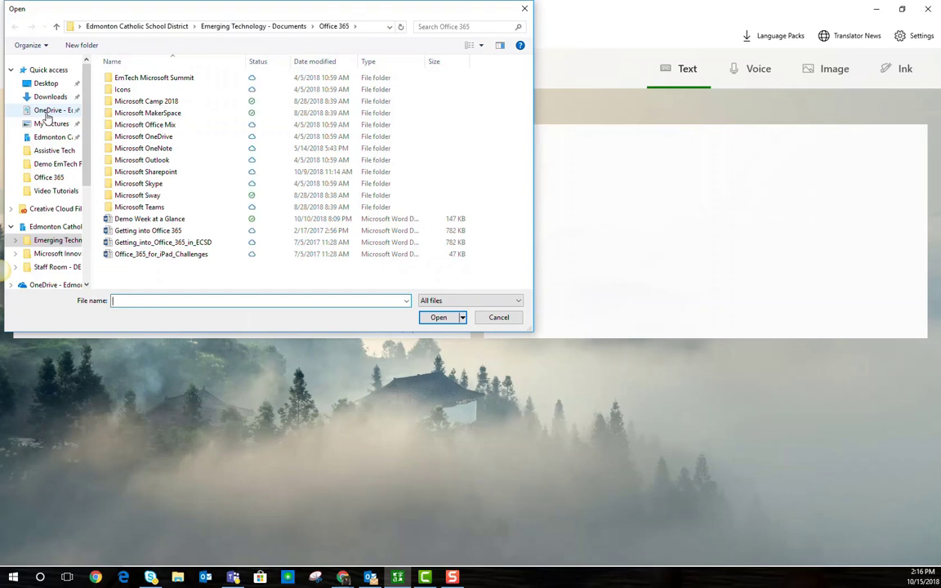
click(149, 218)
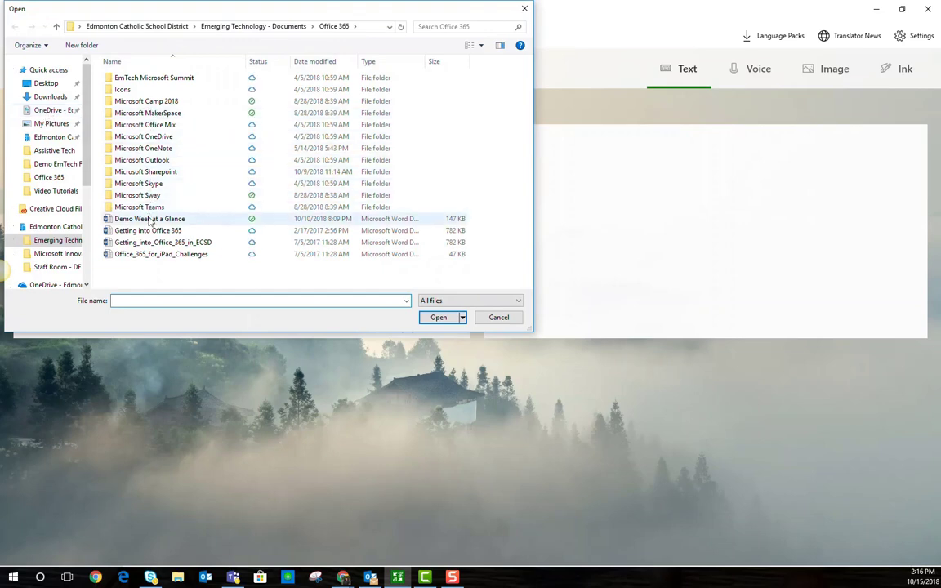
click(150, 218)
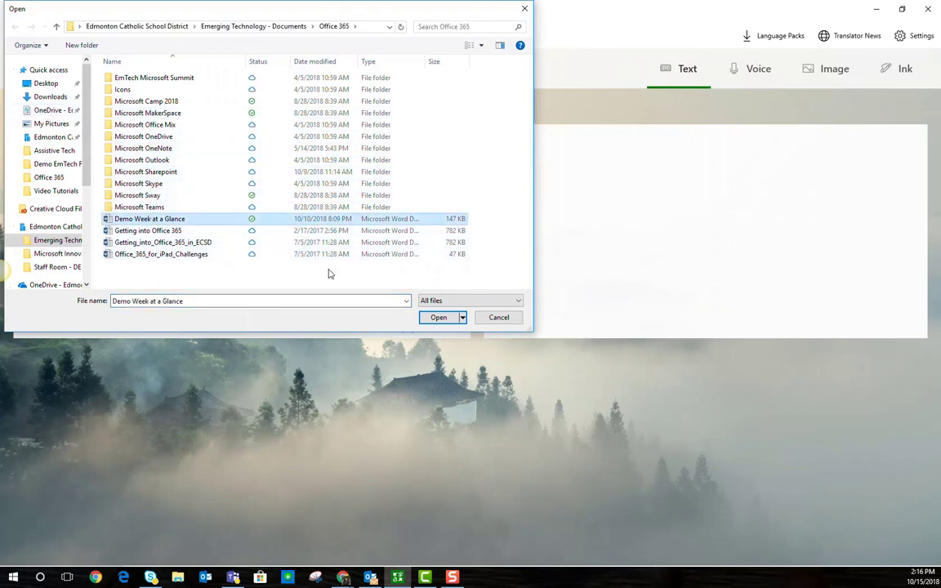
click(439, 317)
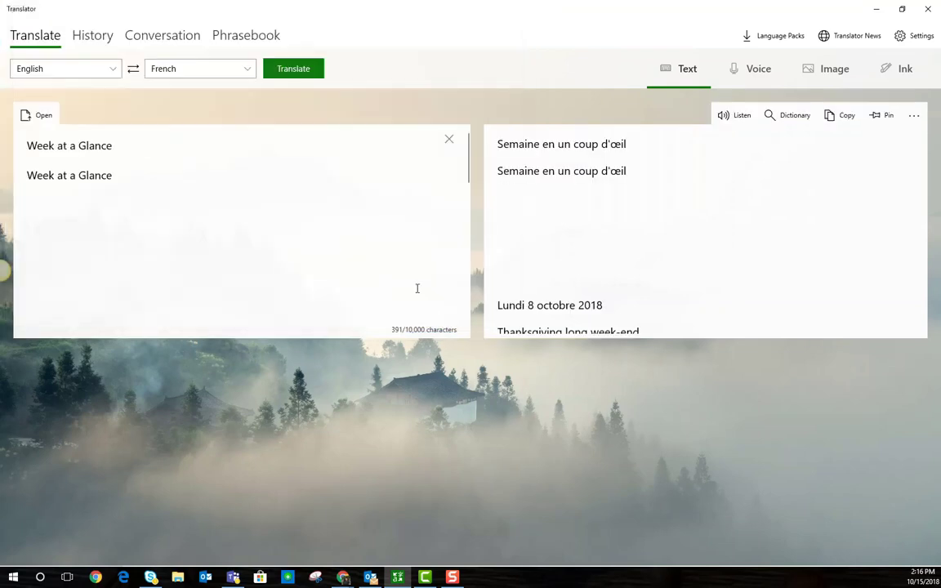
mouse_move(138, 190)
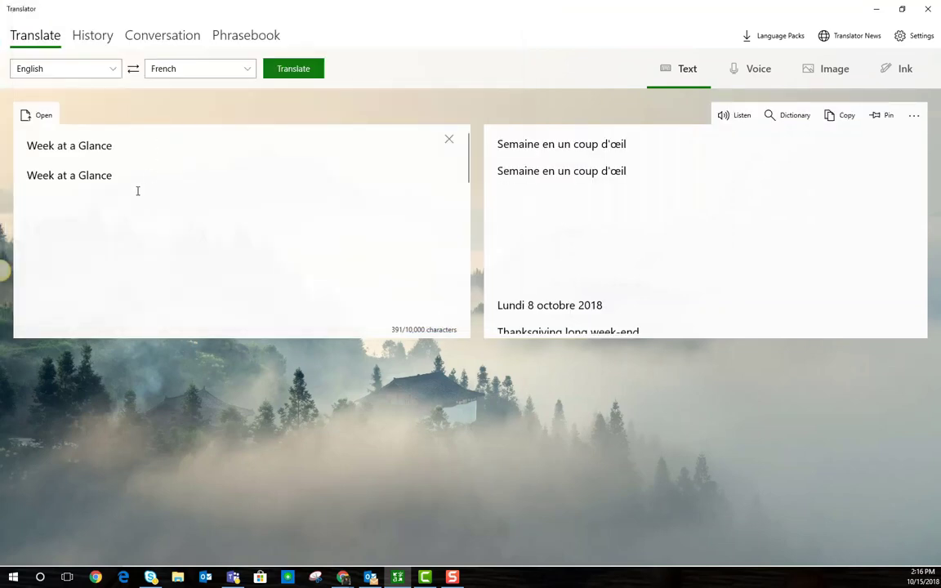
Scroll through the French schedule translation, then show the Save and Share options menu.
scroll(down, 3)
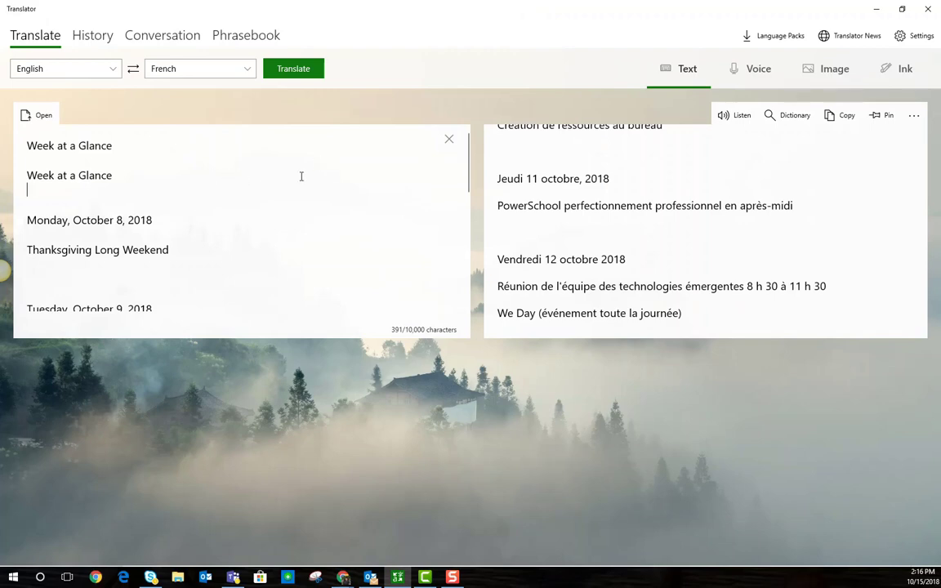
mouse_move(284, 265)
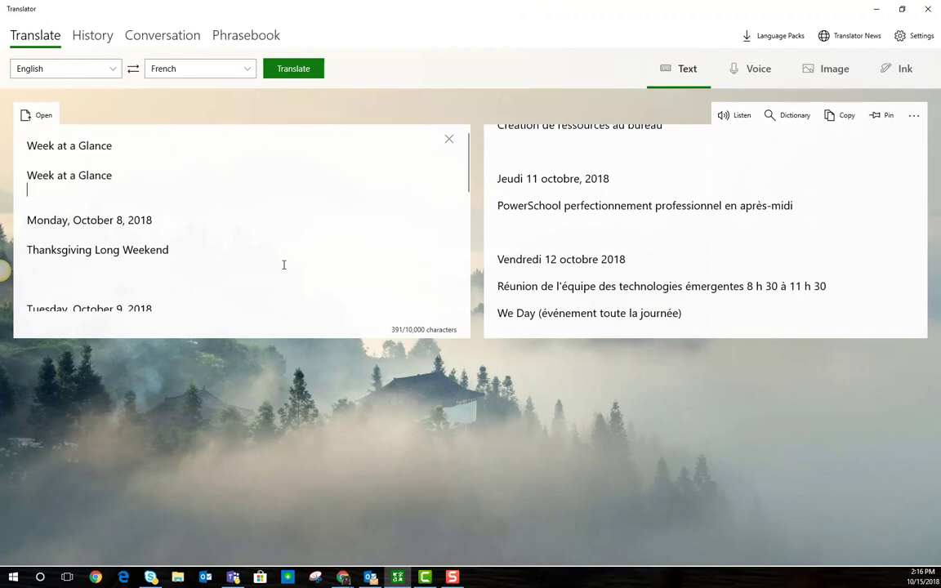
mouse_move(333, 191)
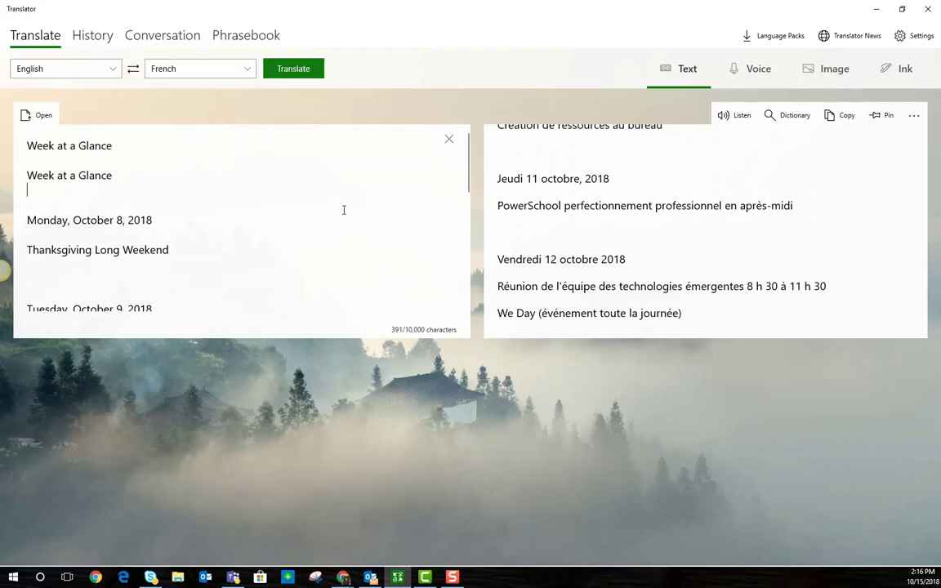
scroll(down, 3)
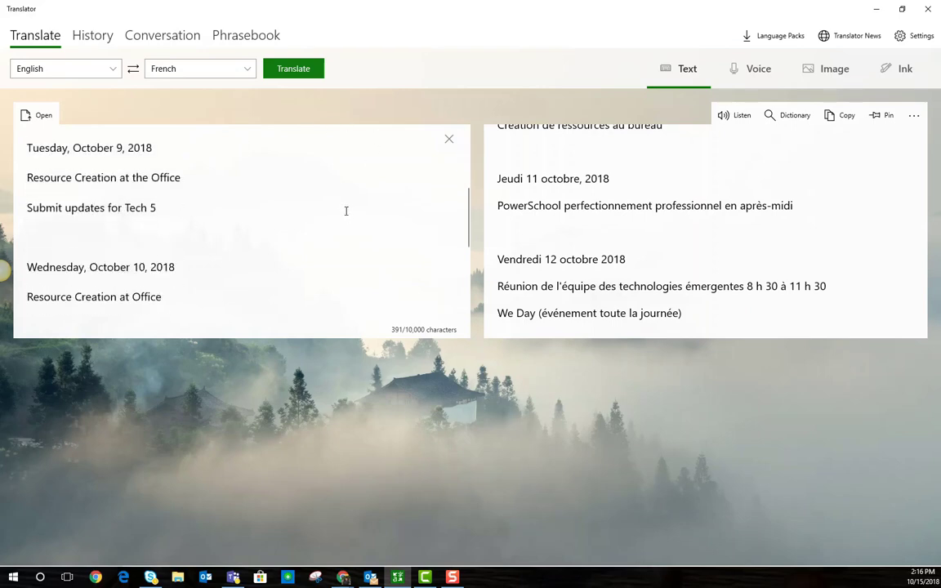
scroll(up, 3)
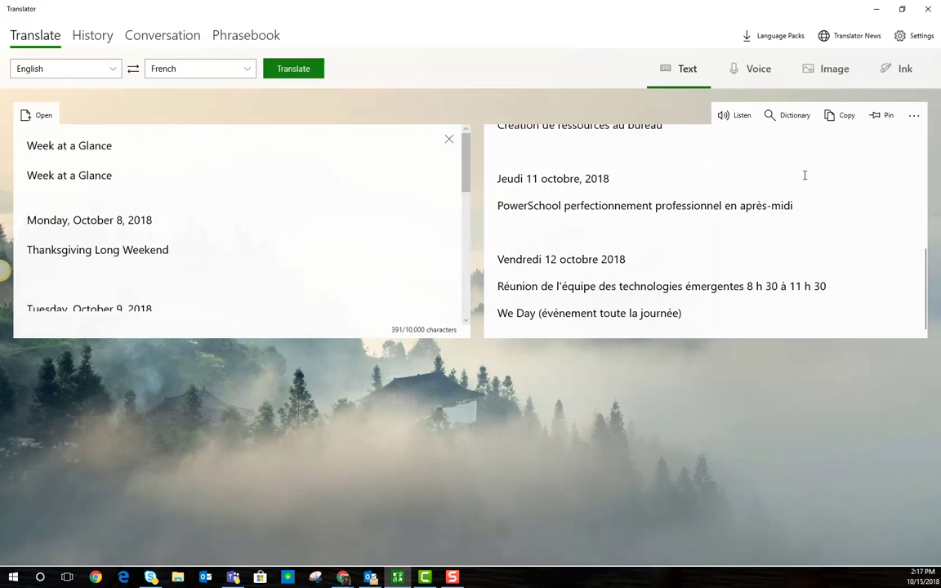
scroll(up, 3)
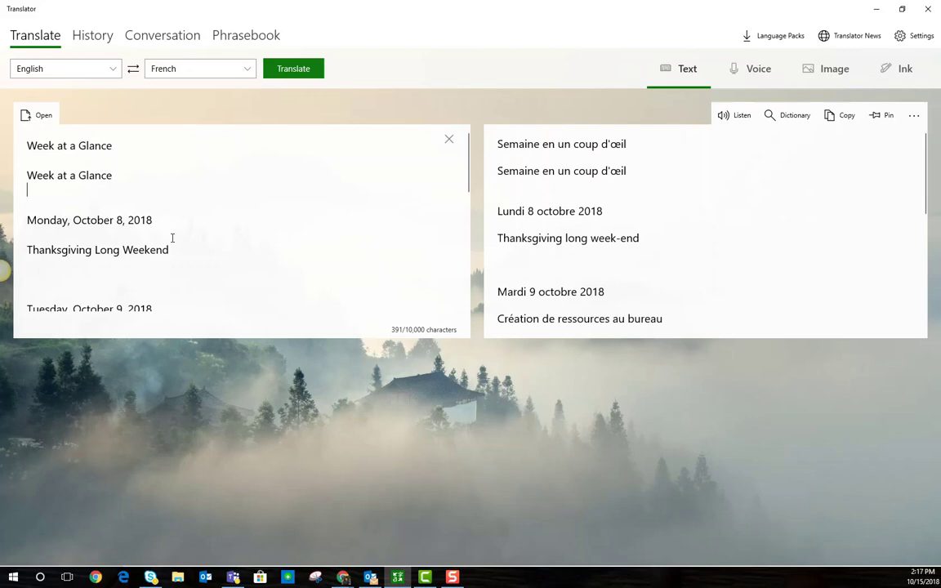
mouse_move(460, 243)
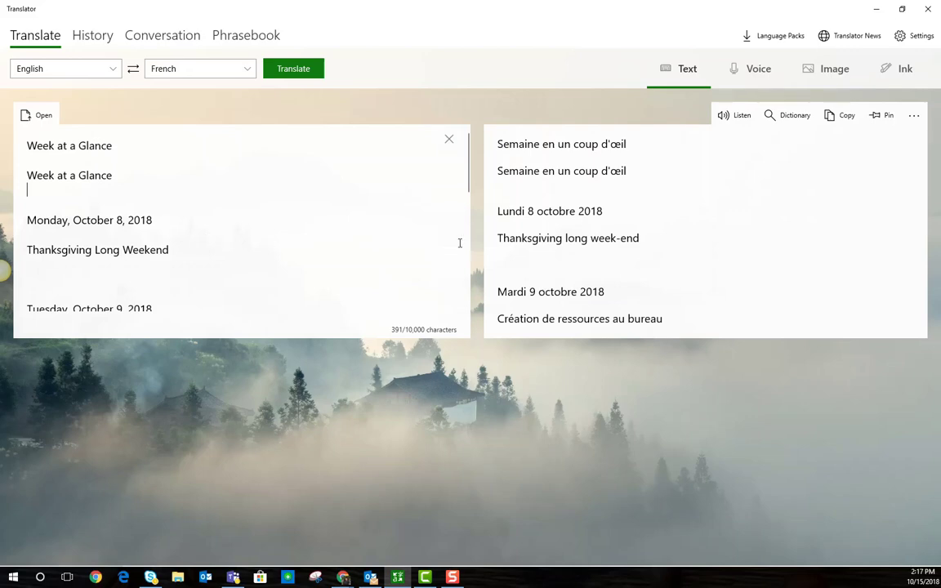
mouse_move(733, 201)
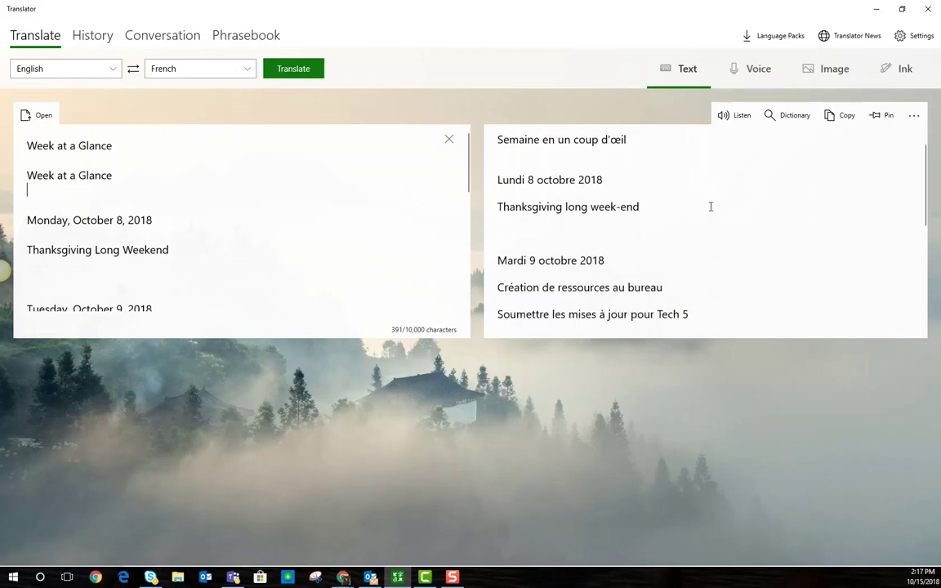
scroll(down, 3)
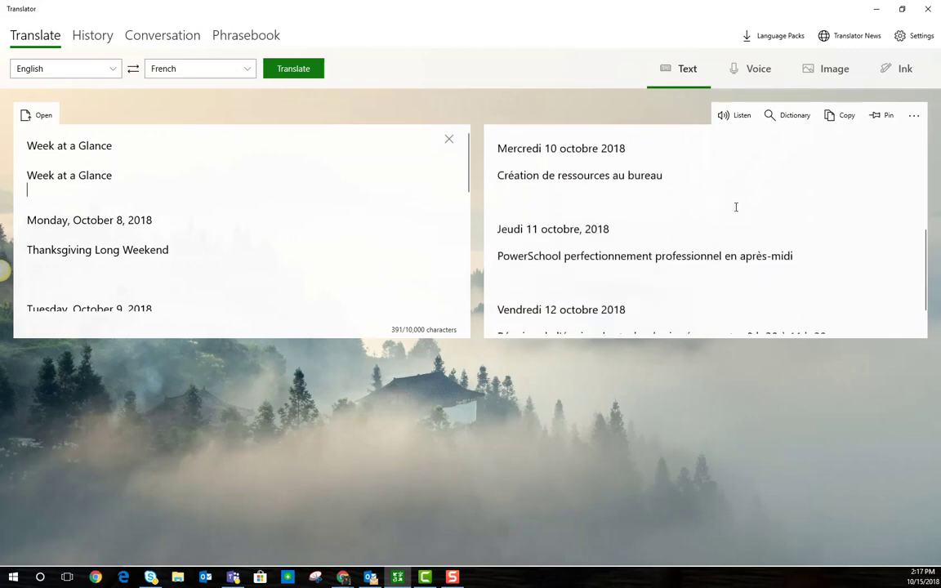
scroll(up, 3)
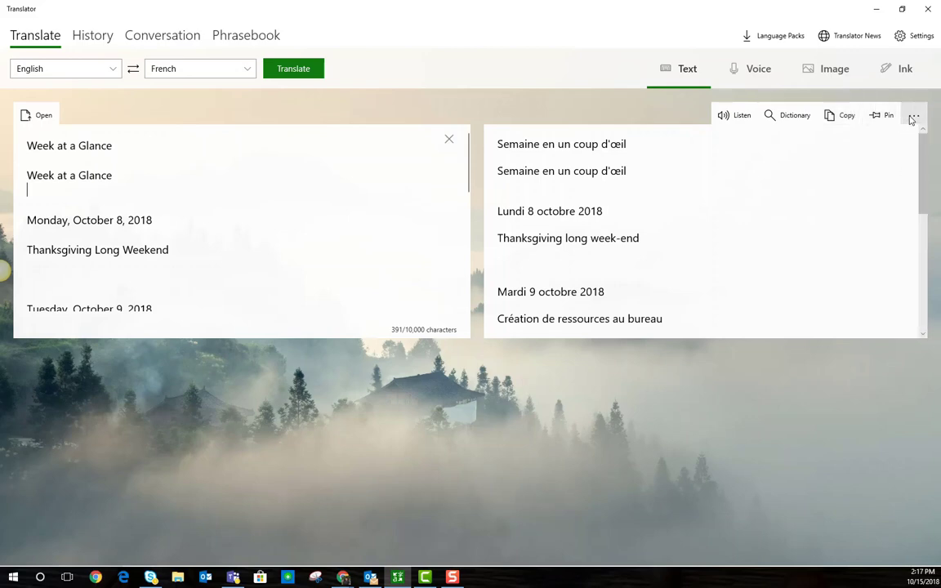
click(915, 114)
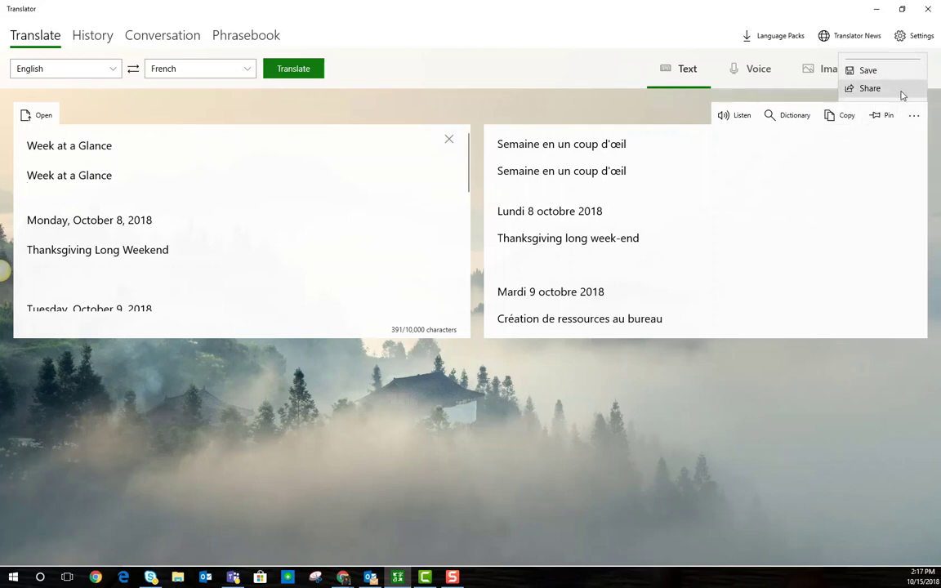